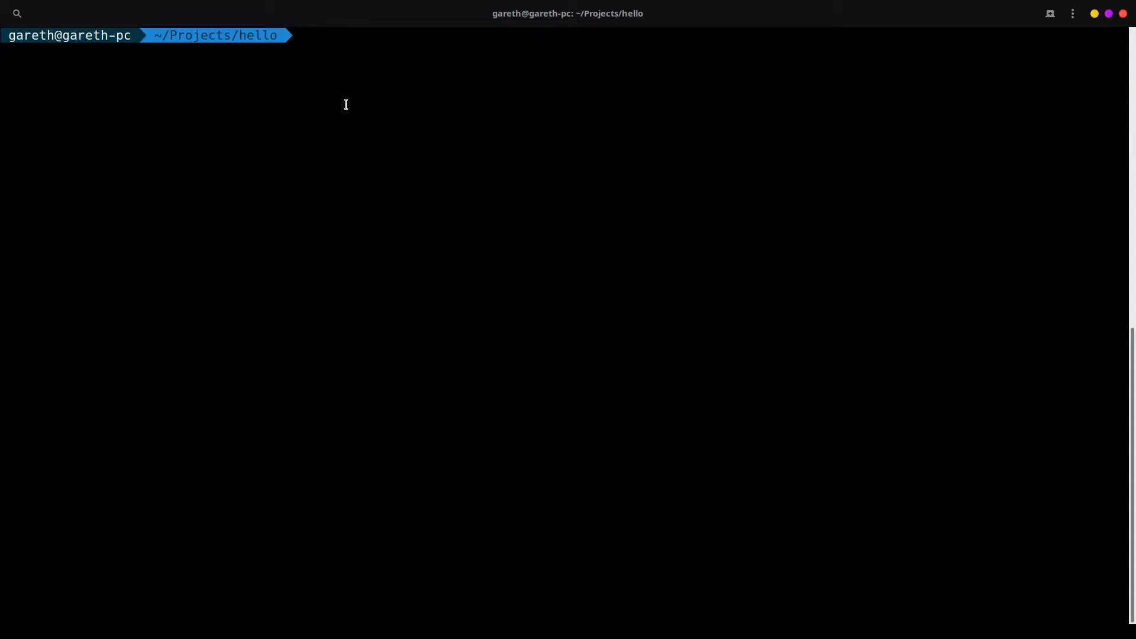
Step: Run sls login from the hello project folder to launch browser sign-in
text(sls login)
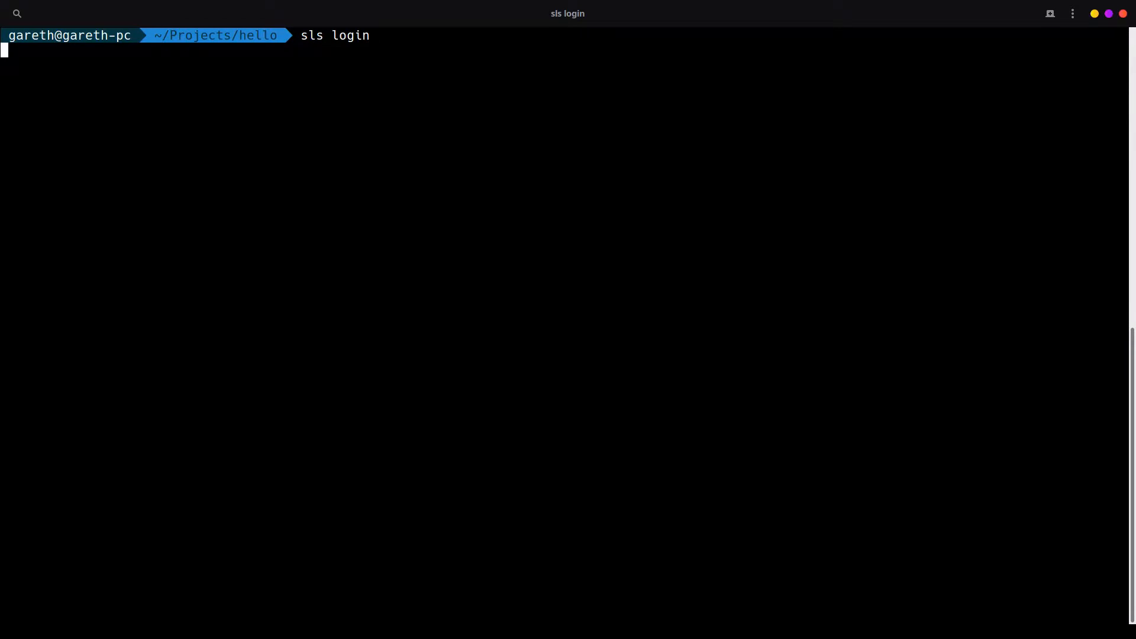
key(Return)
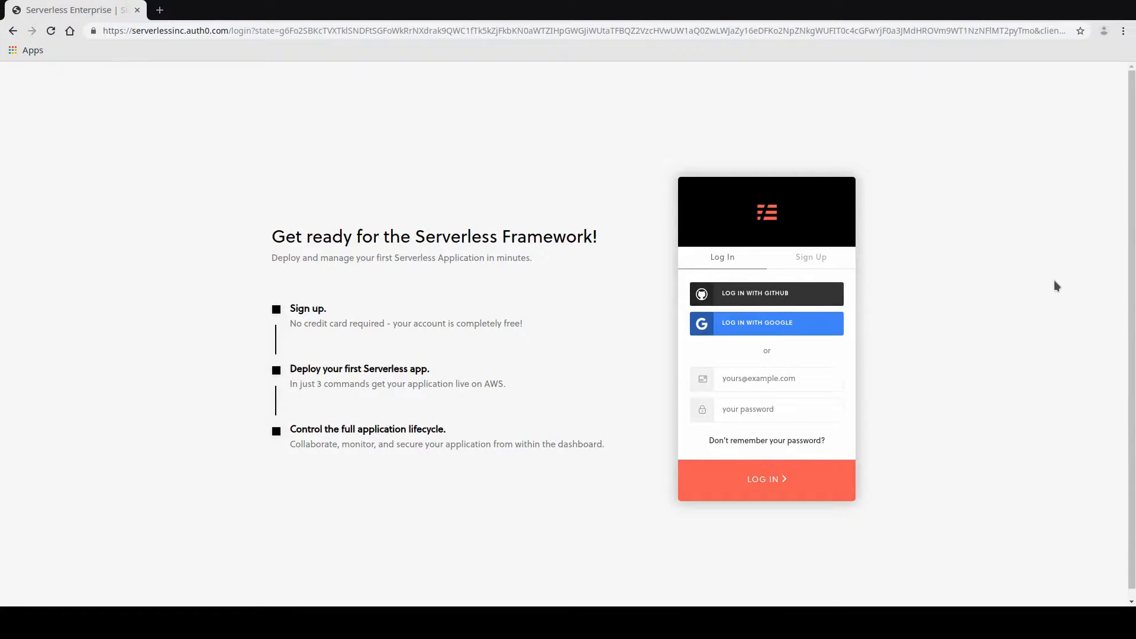
Step: Switch to the Sign Up form and start signing up with a Google account
click(810, 257)
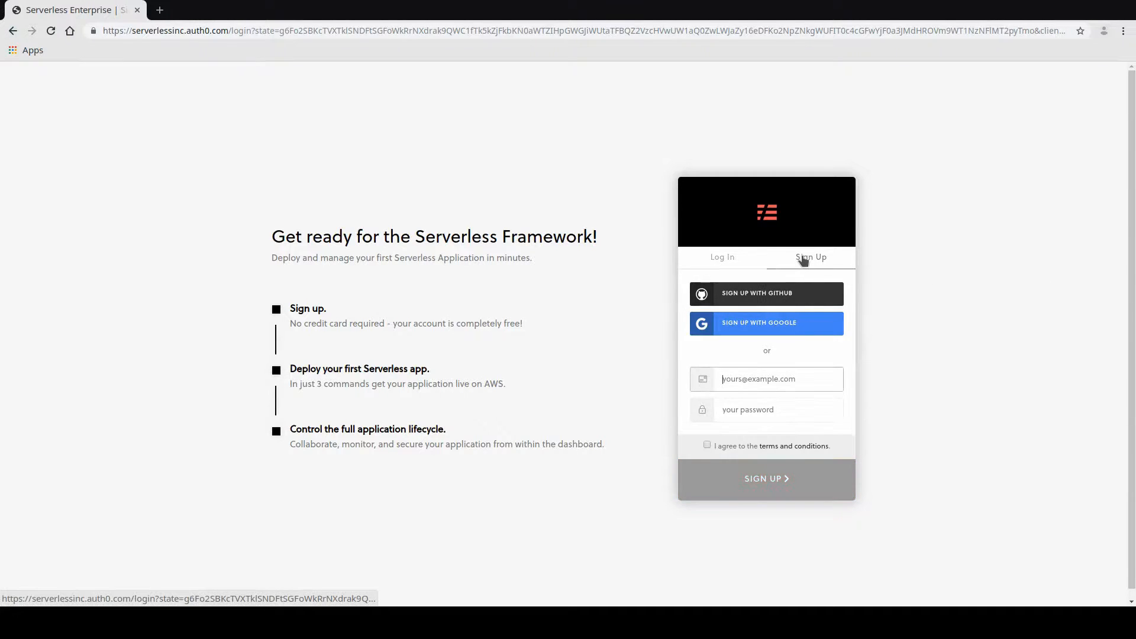
mouse_move(997, 268)
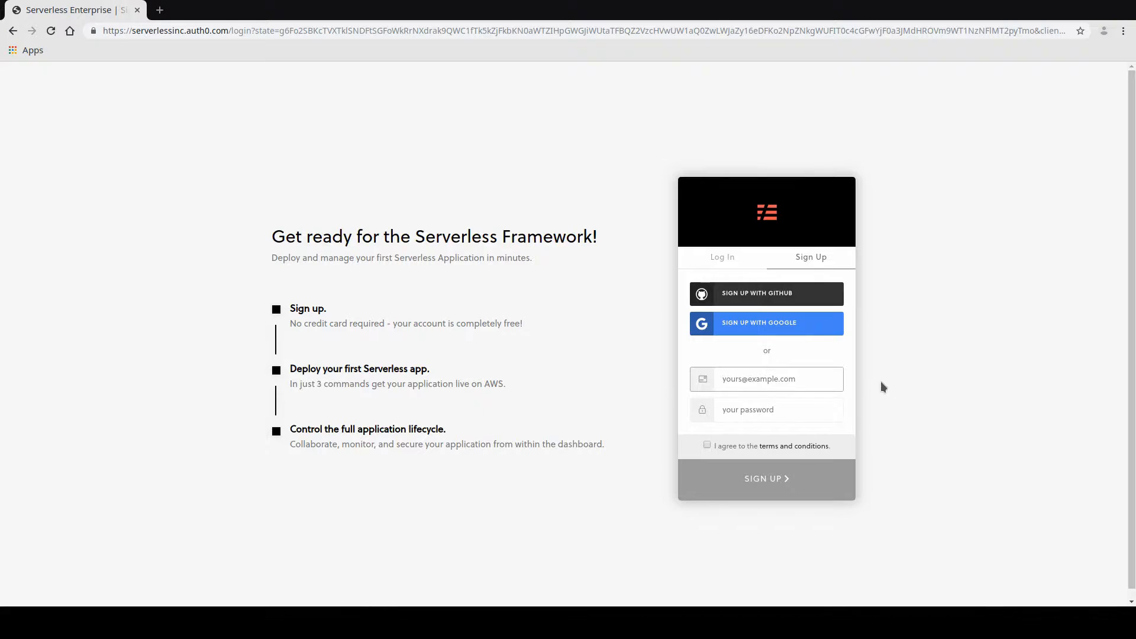
click(778, 379)
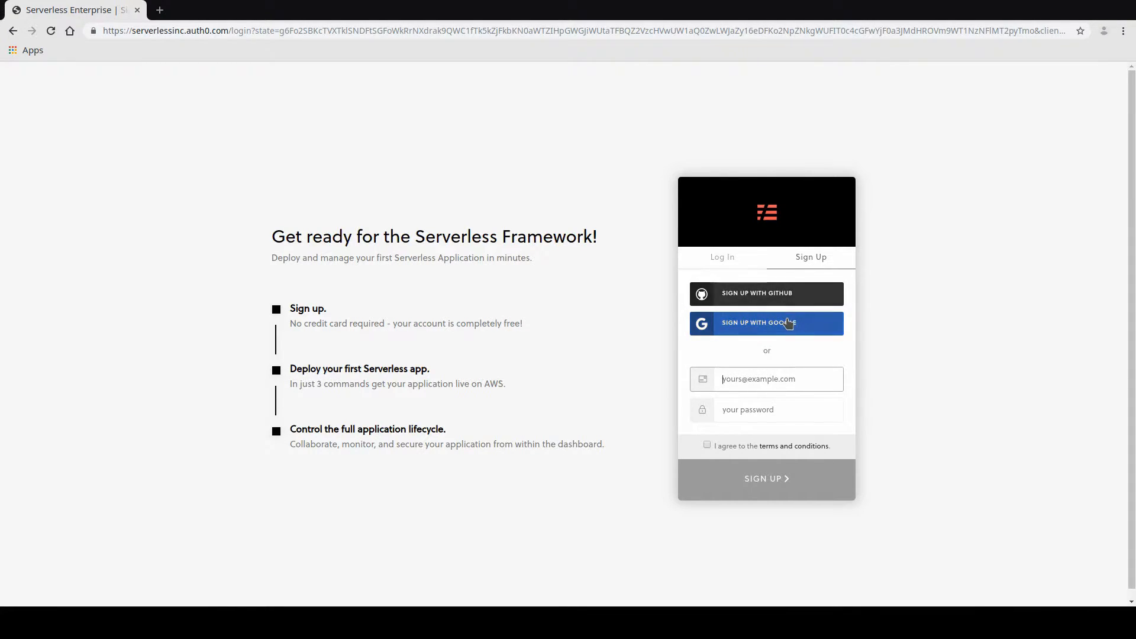
mouse_move(932, 352)
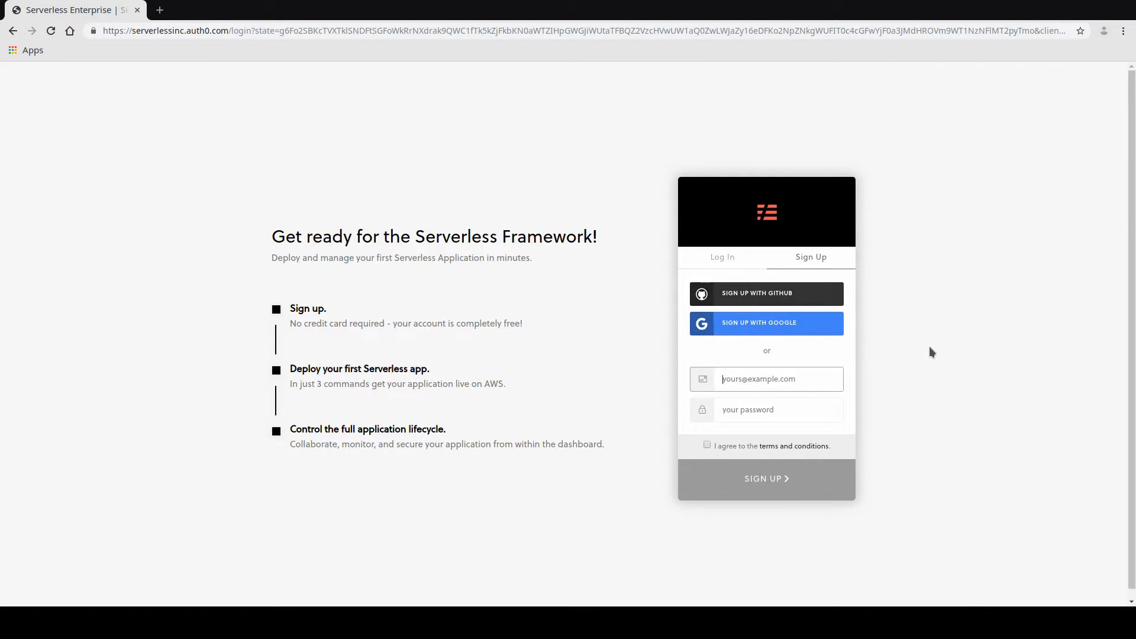
click(767, 323)
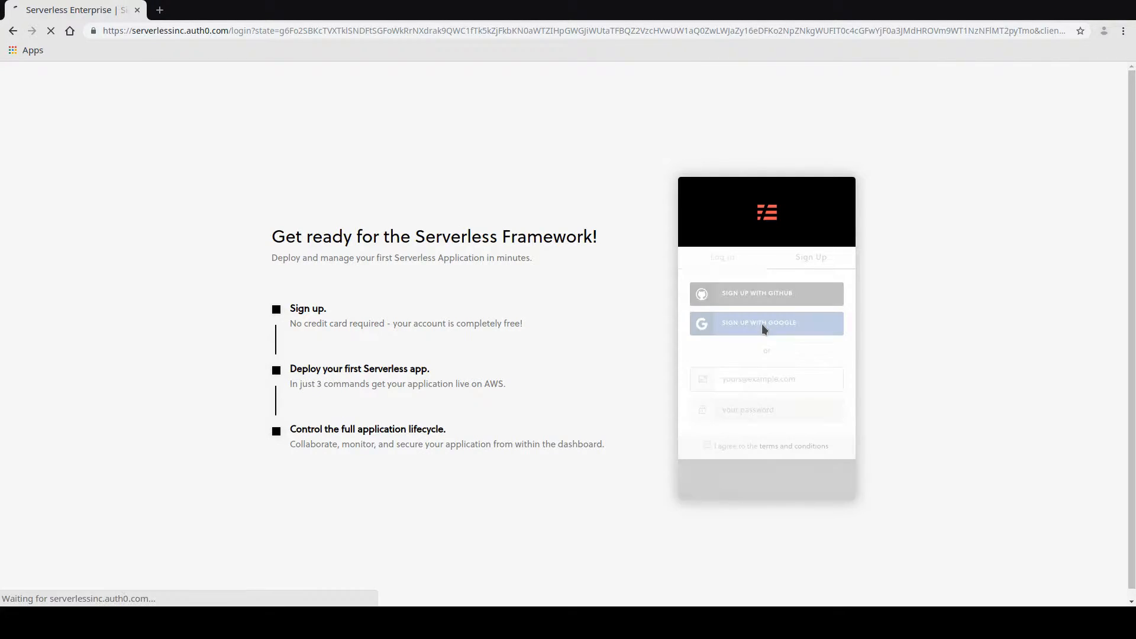
Step: Accept the suggested username and create an app named myapp to complete setup
click(767, 323)
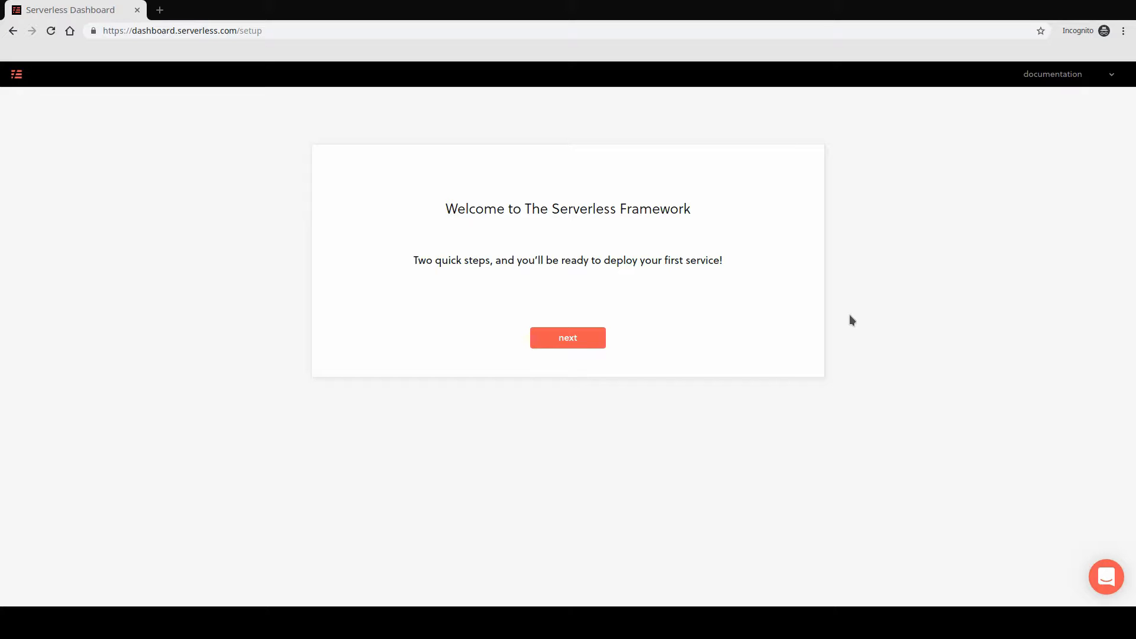
mouse_move(790, 360)
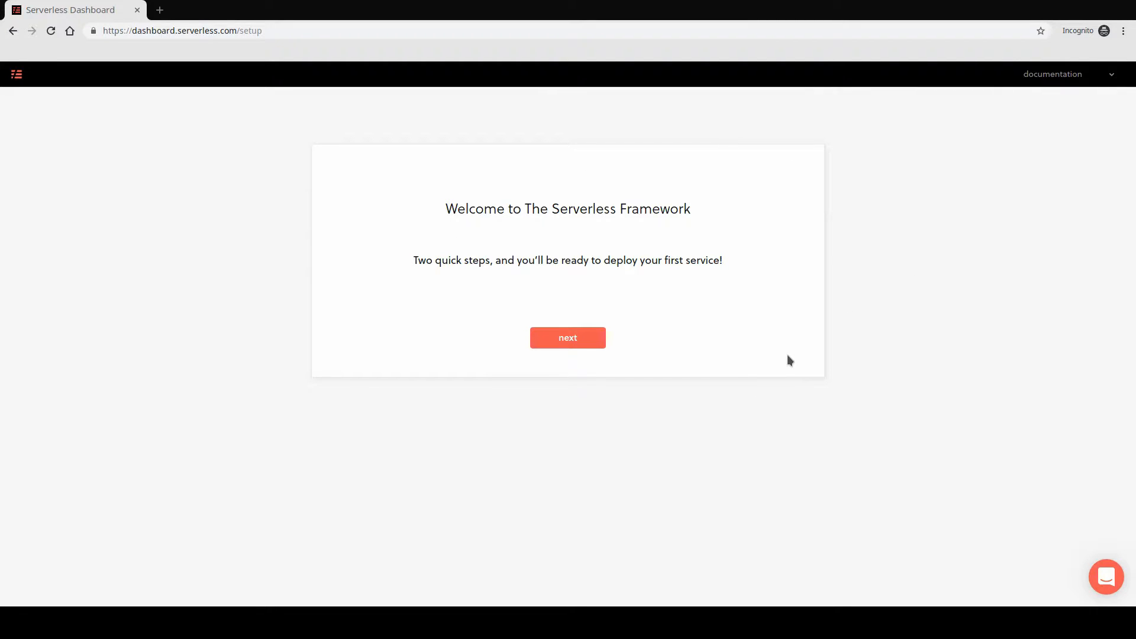
mouse_move(701, 376)
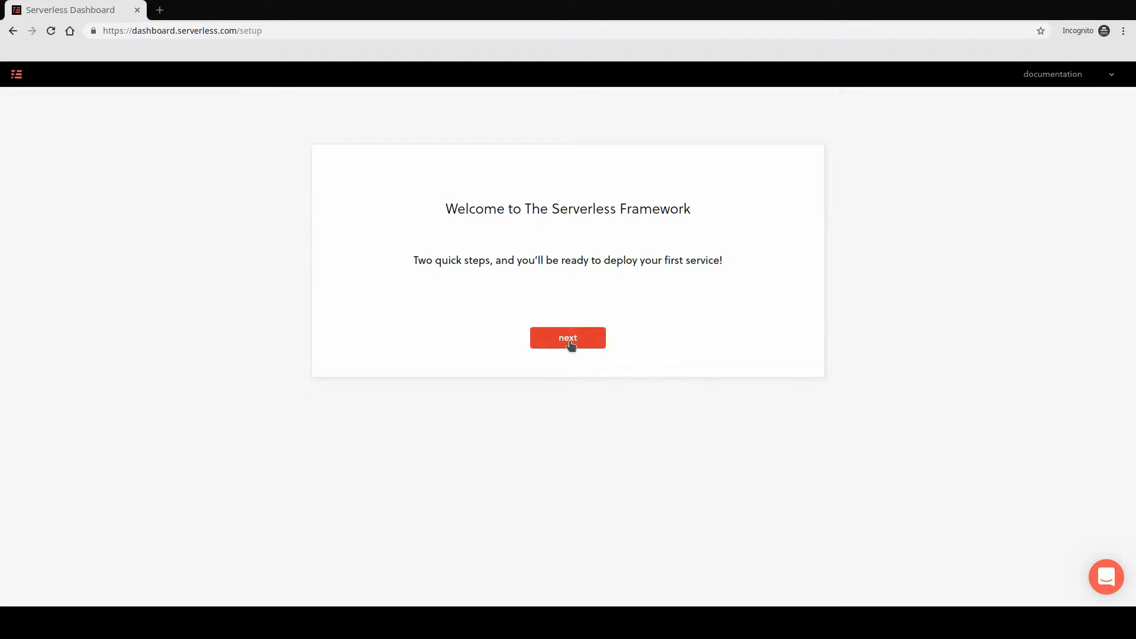
click(568, 338)
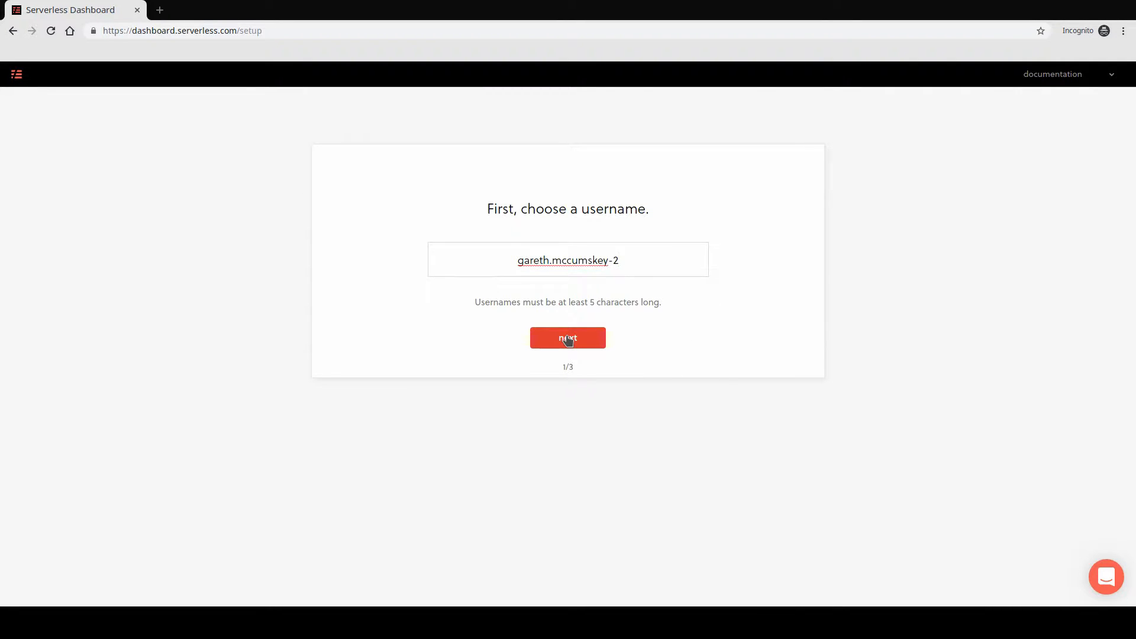
click(568, 339)
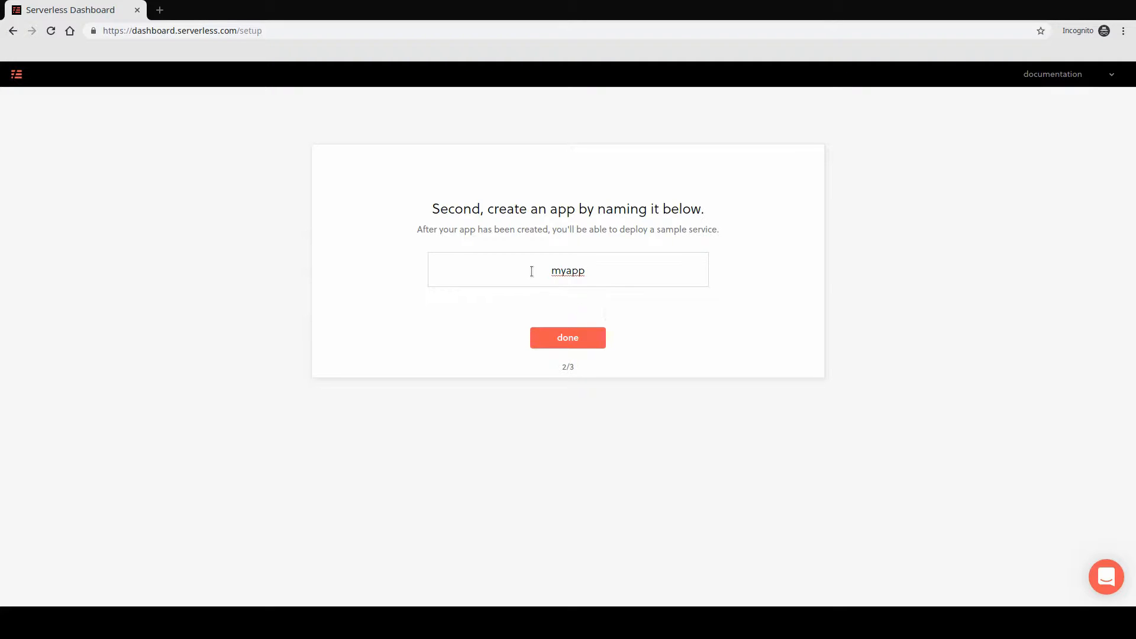
double_click(567, 270)
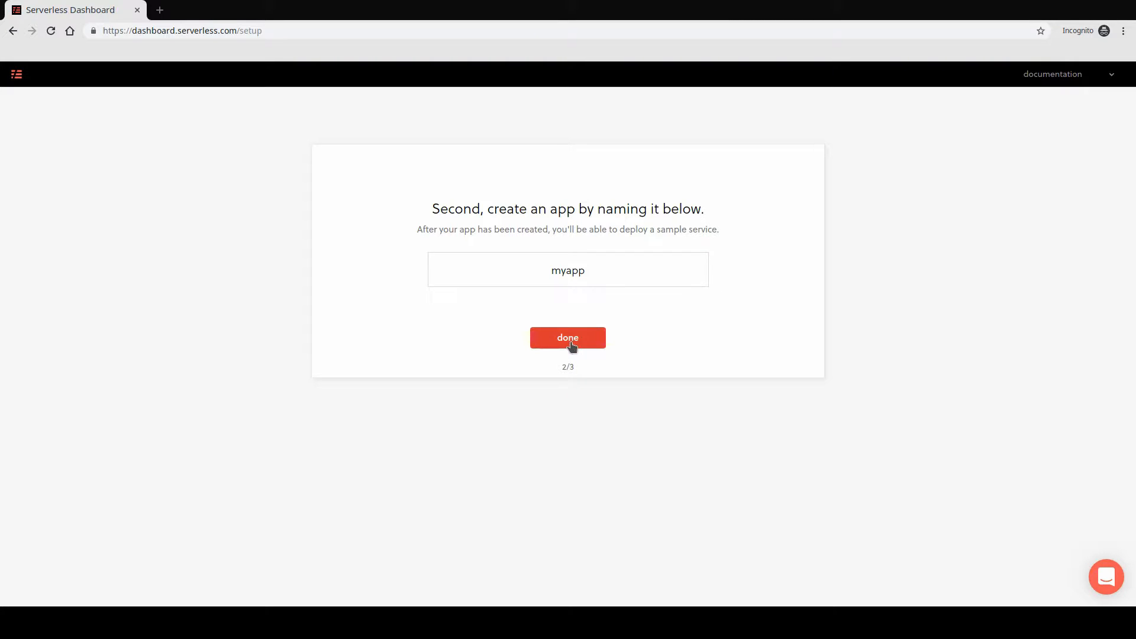
click(568, 338)
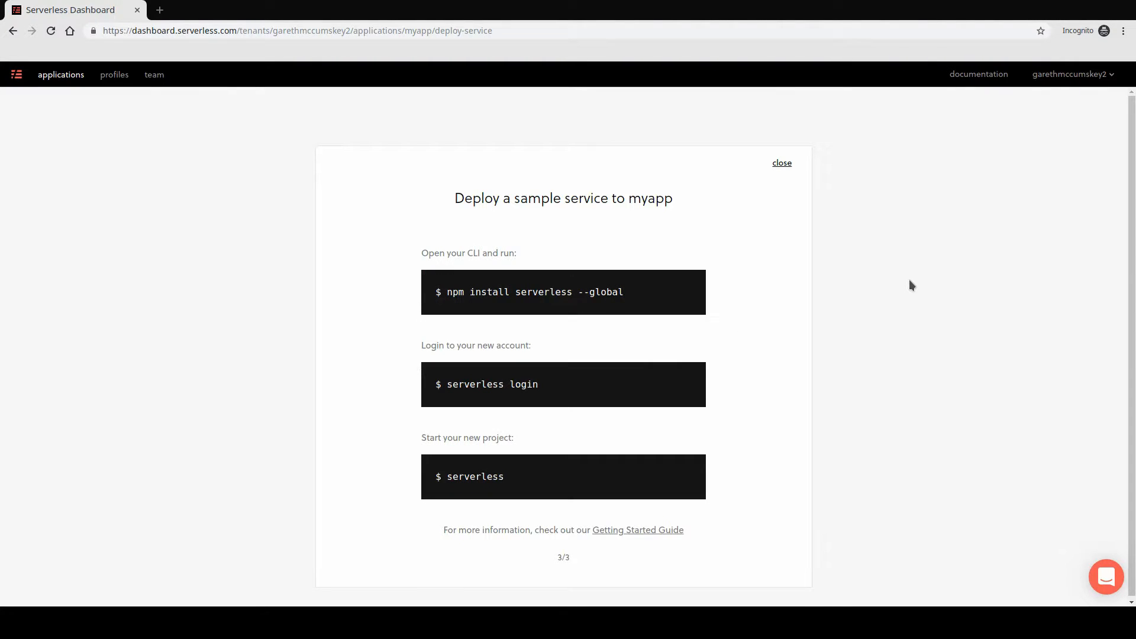
mouse_move(887, 414)
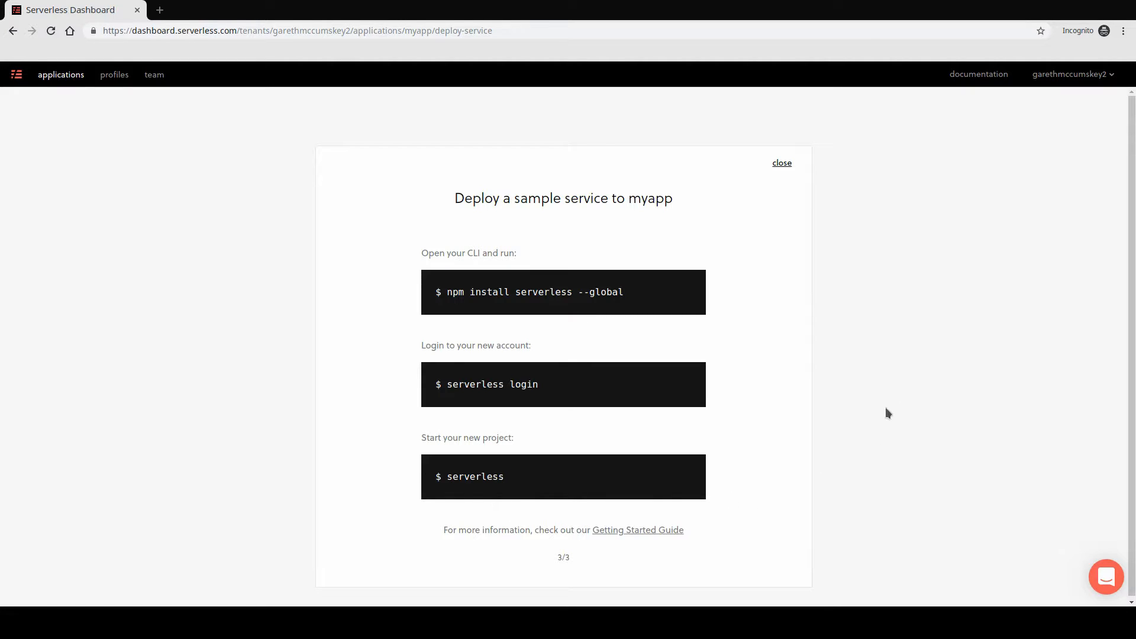
mouse_move(911, 260)
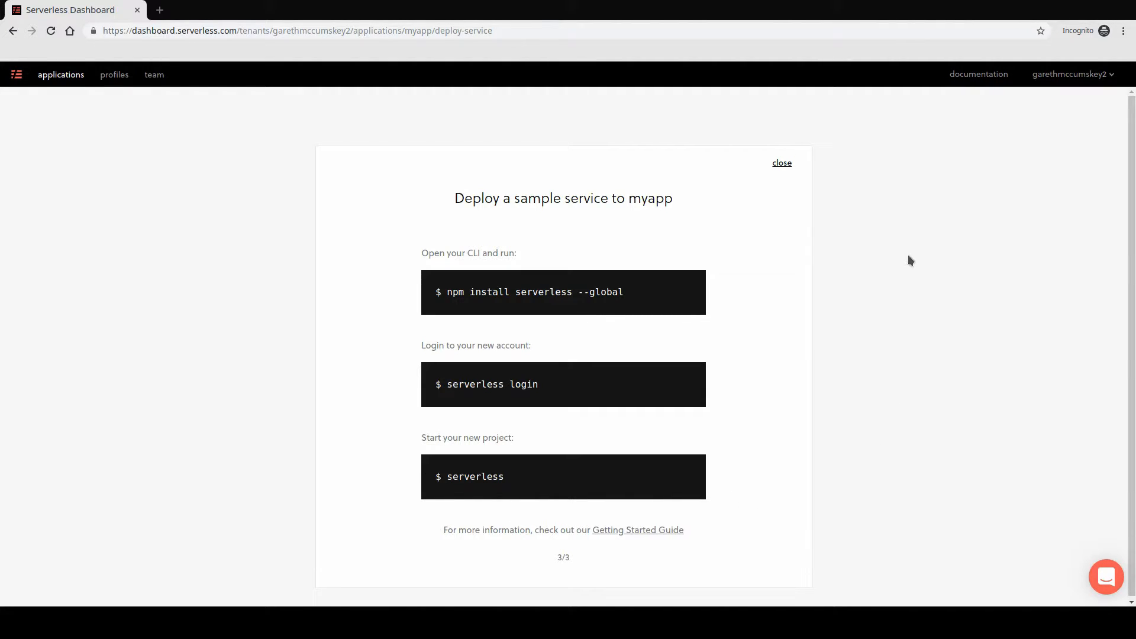
mouse_move(740, 422)
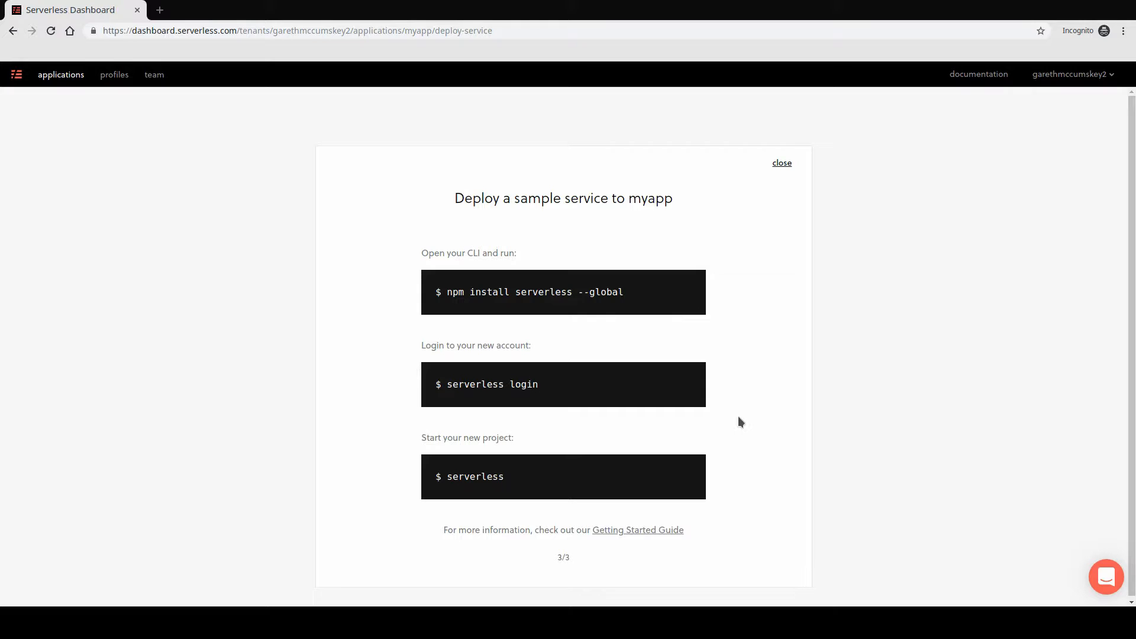
mouse_move(857, 210)
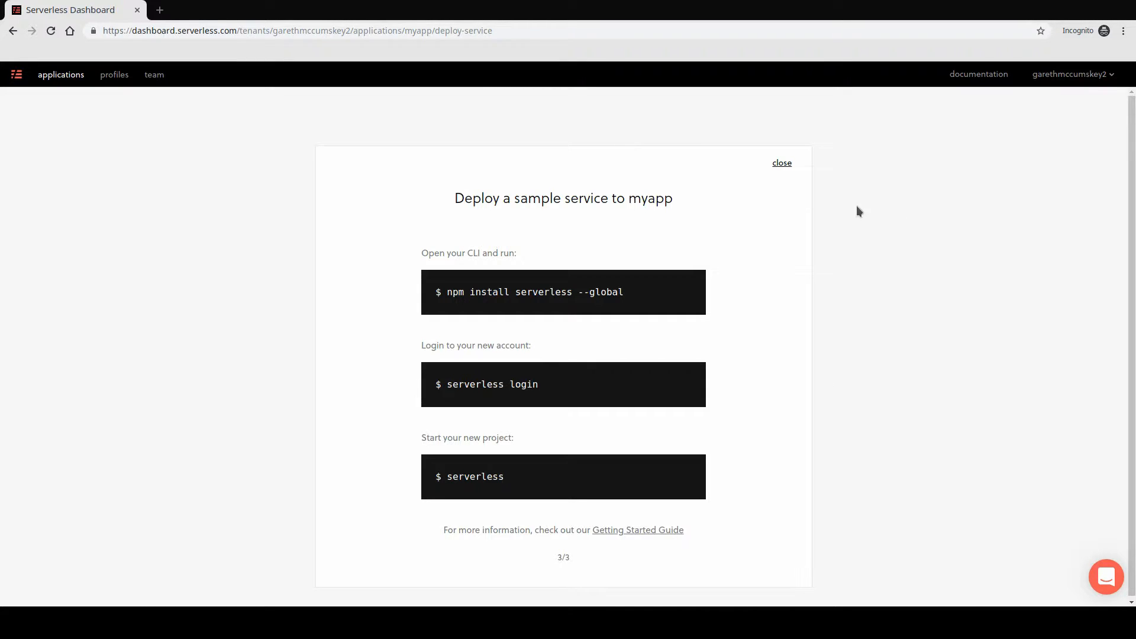
Step: Close the Deploy a sample service page to show the applications list with myapp
click(781, 162)
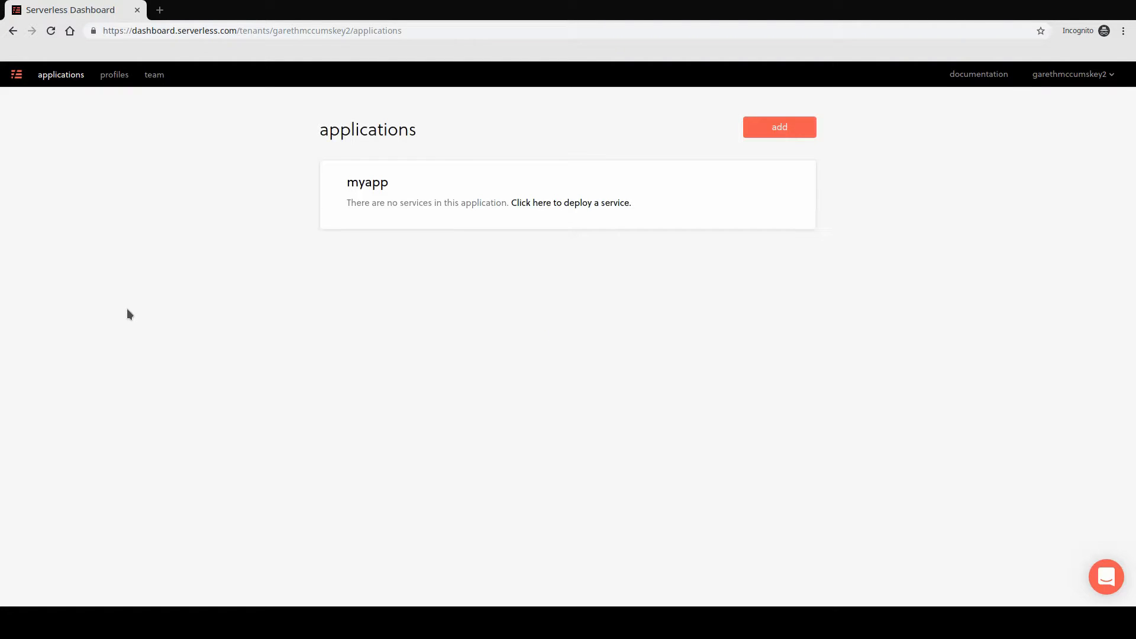
mouse_move(543, 315)
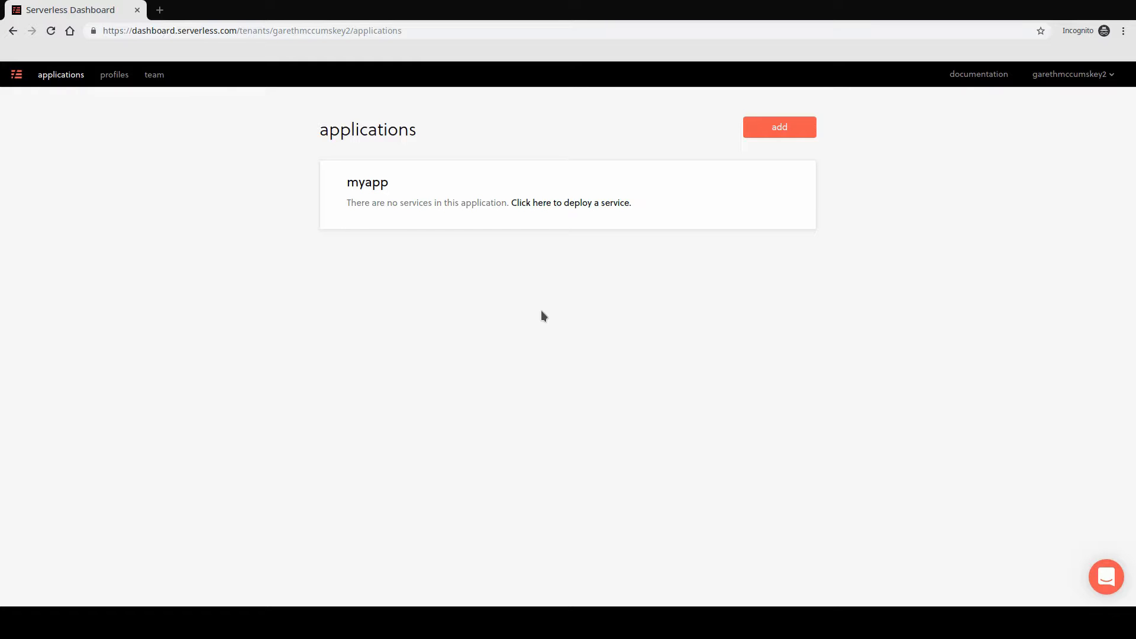
mouse_move(539, 317)
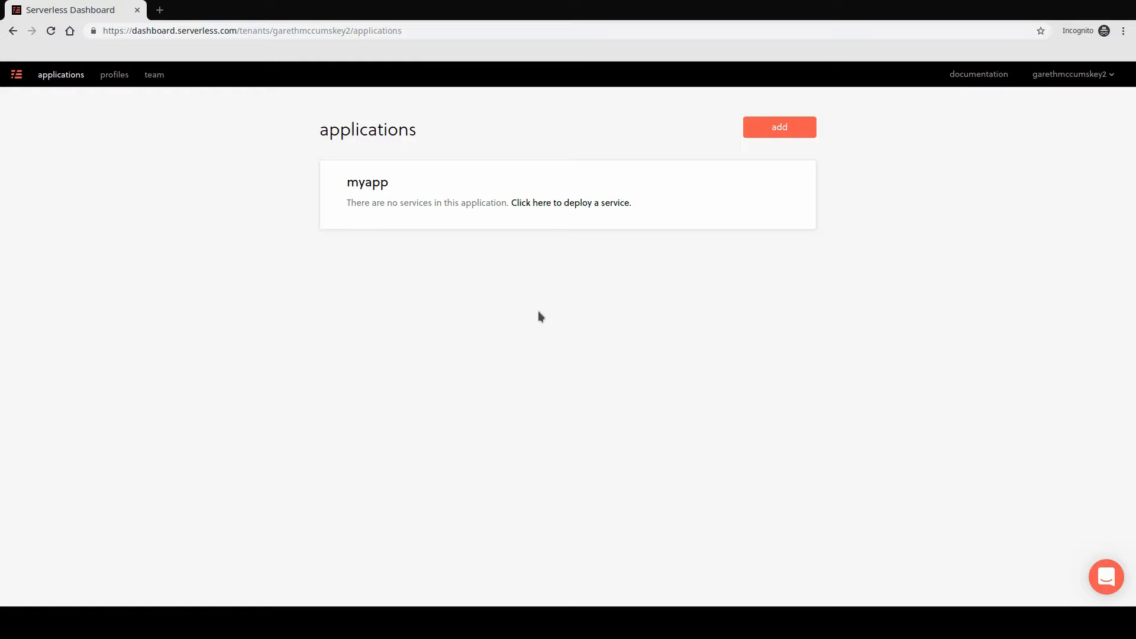
mouse_move(145, 178)
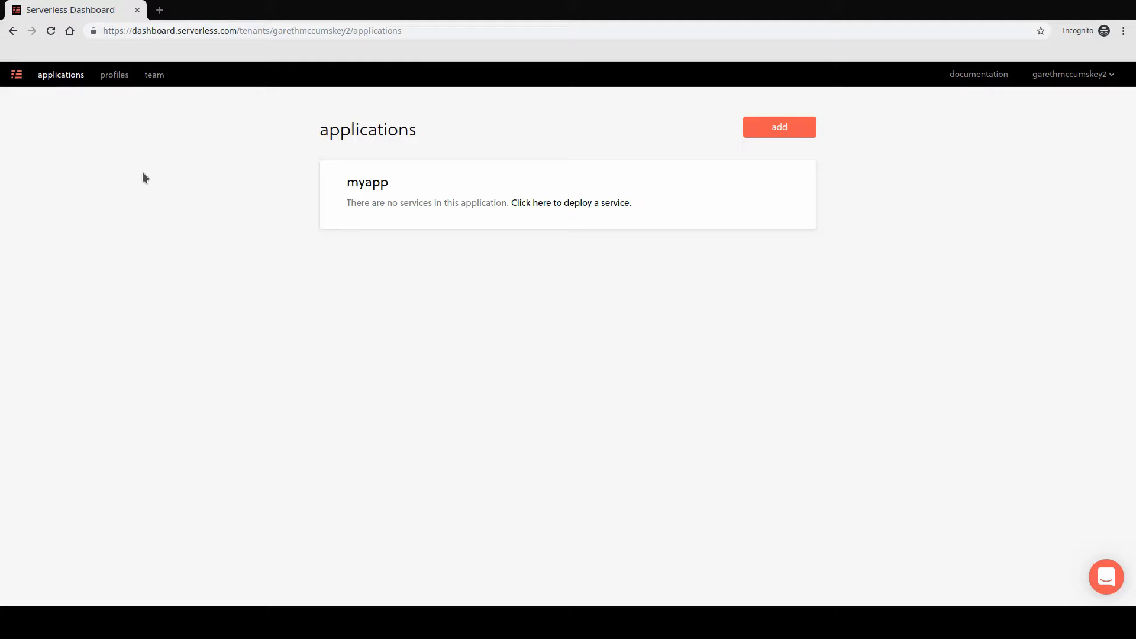
Step: From the default profile's AWS credential access role, launch the Create a role wizard
click(113, 75)
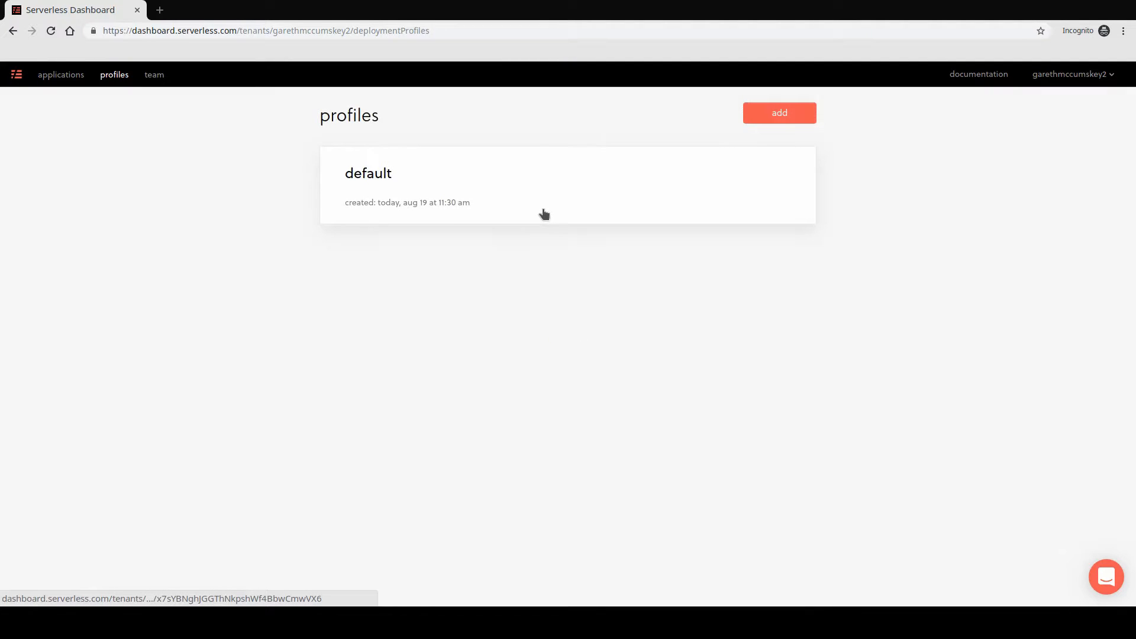
mouse_move(513, 203)
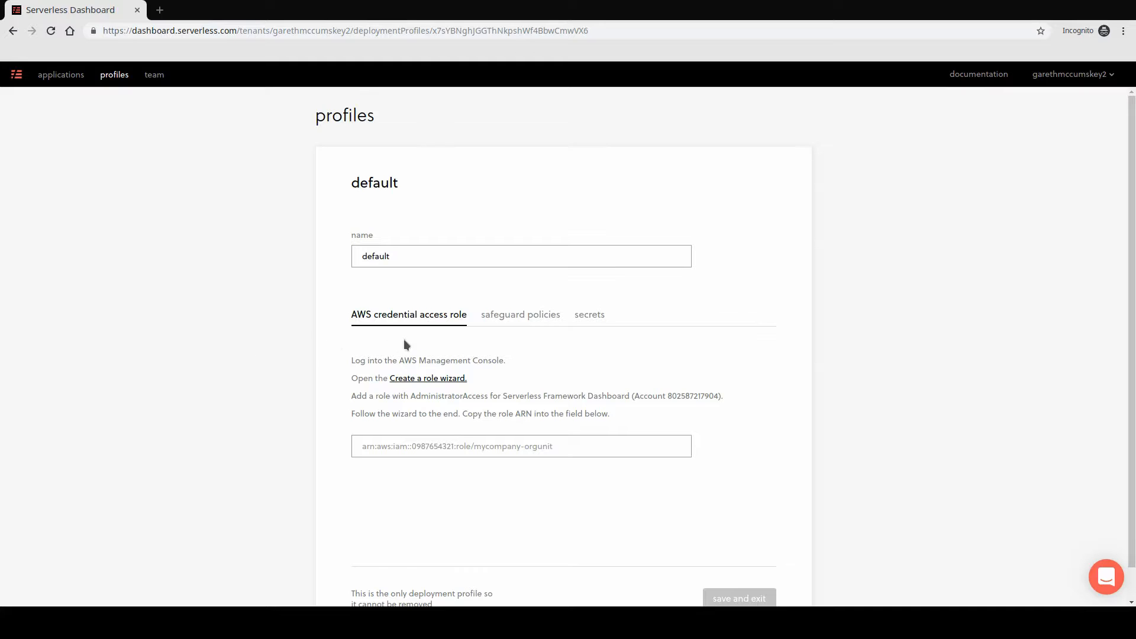
mouse_move(441, 339)
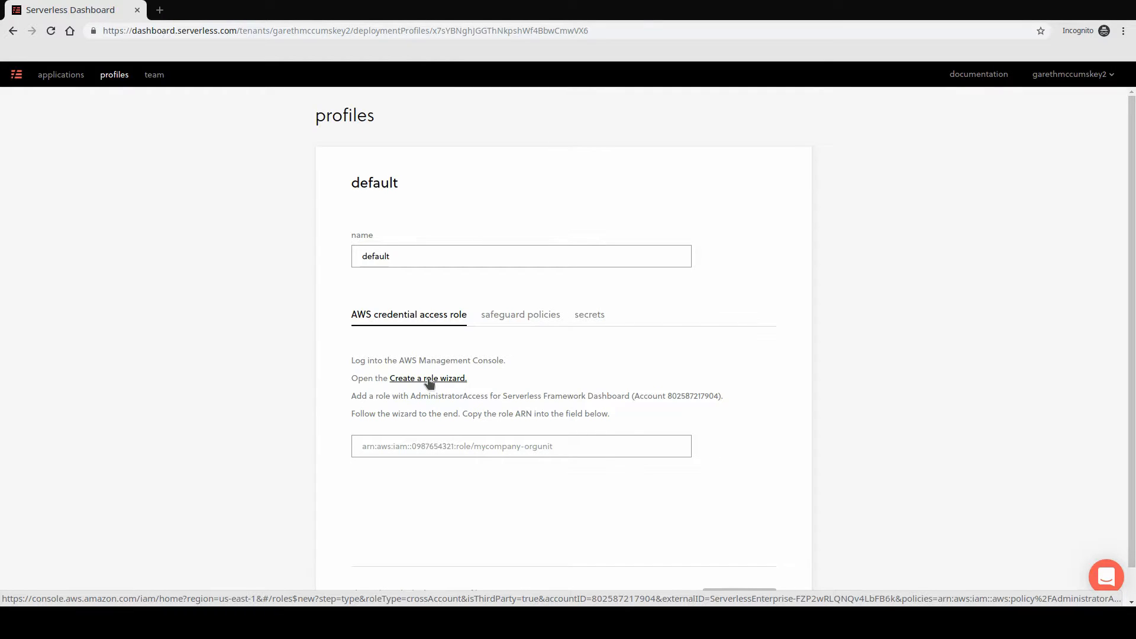
mouse_move(420, 381)
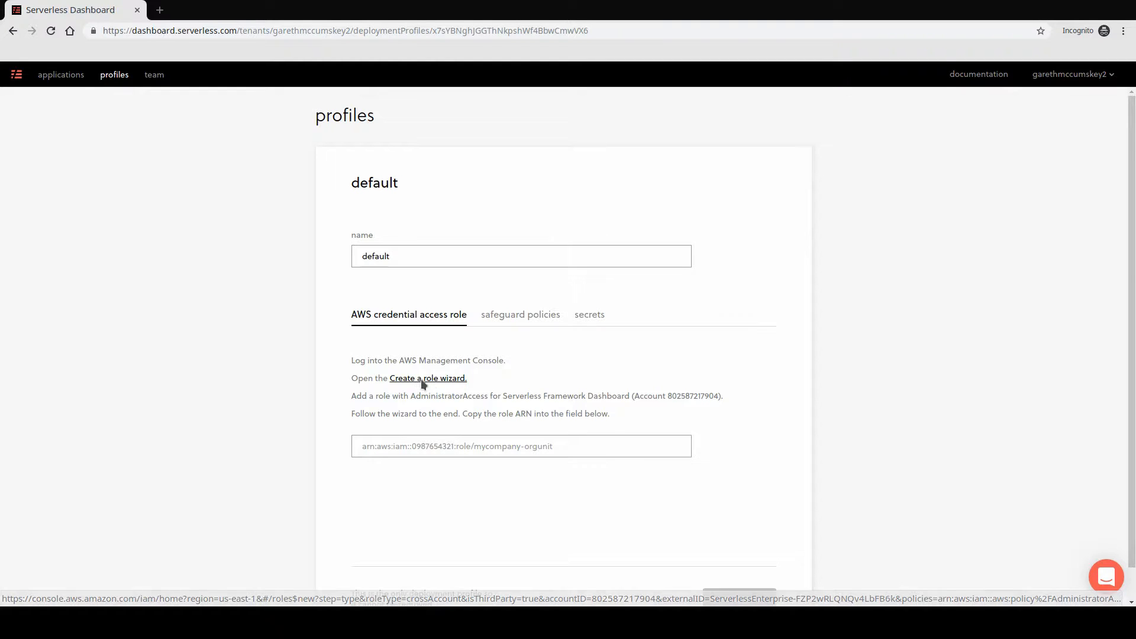
click(427, 379)
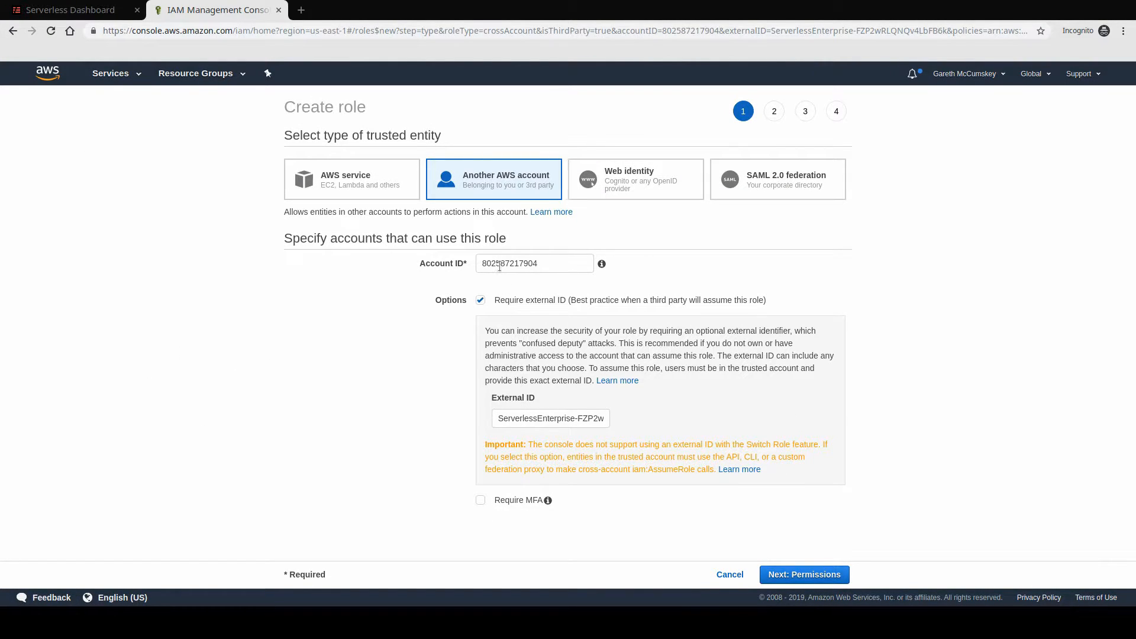
Step: Keep the prefilled trusted account ID and reach permissions with AdministratorAccess checked
triple_click(533, 263)
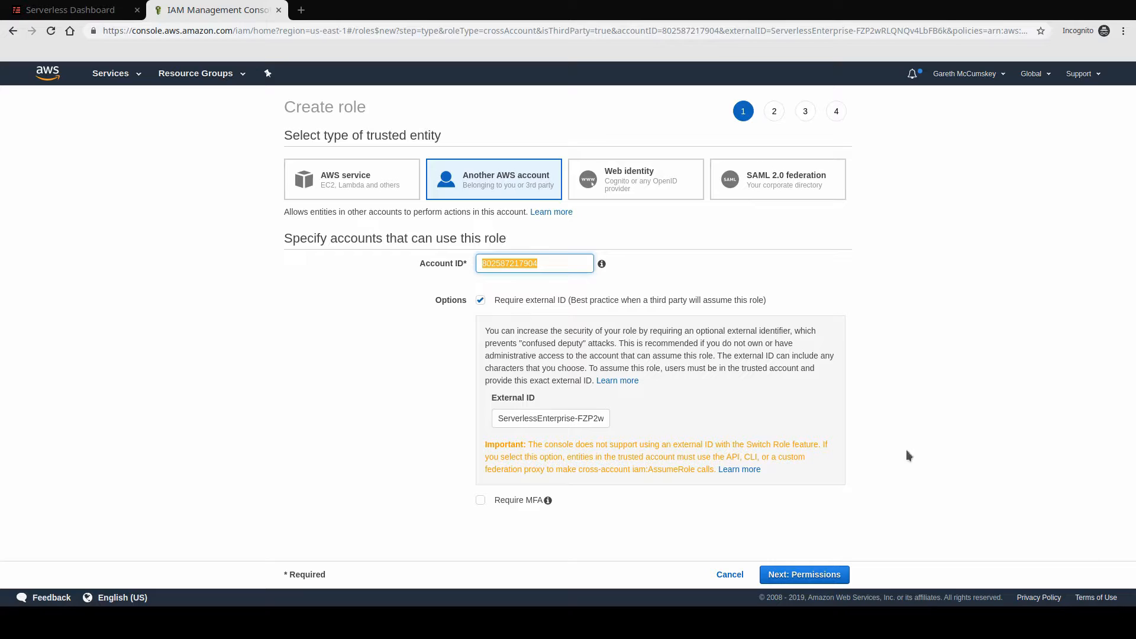
click(804, 575)
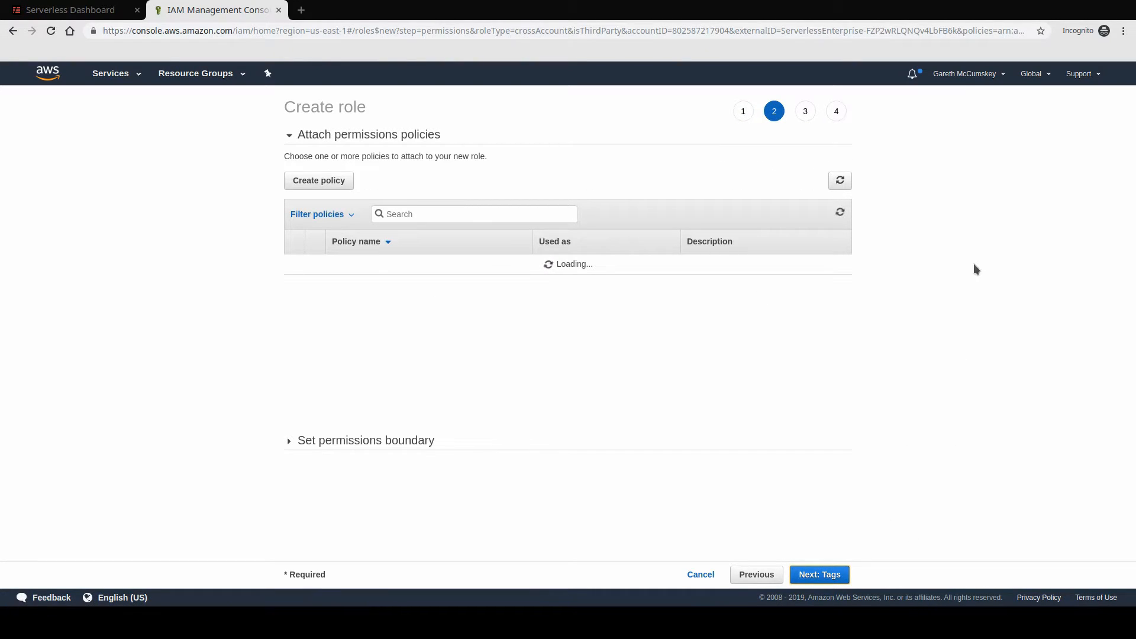
click(295, 284)
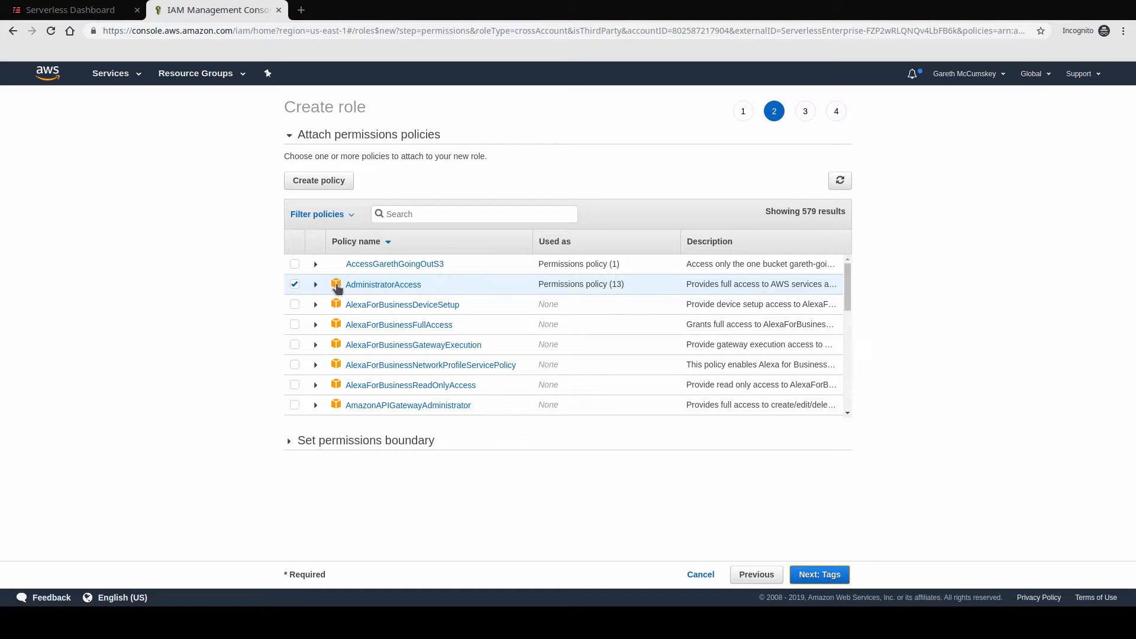
Step: Skip tags, review, and create the serverless-enterprise_garethmccumskey2 role with AdministratorAccess
click(819, 575)
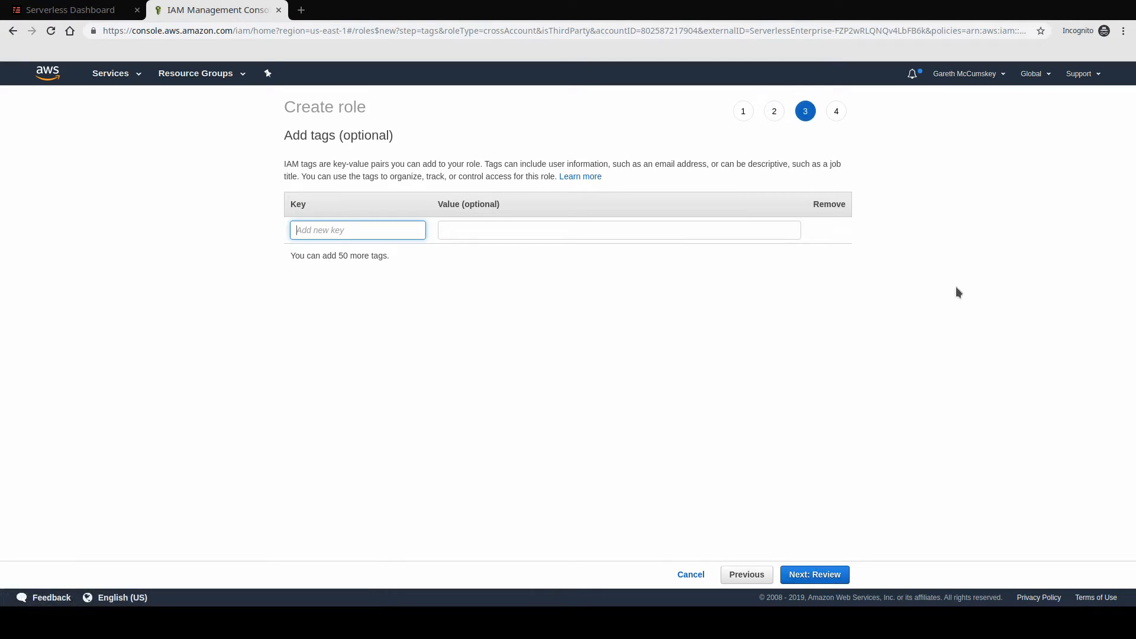
mouse_move(956, 383)
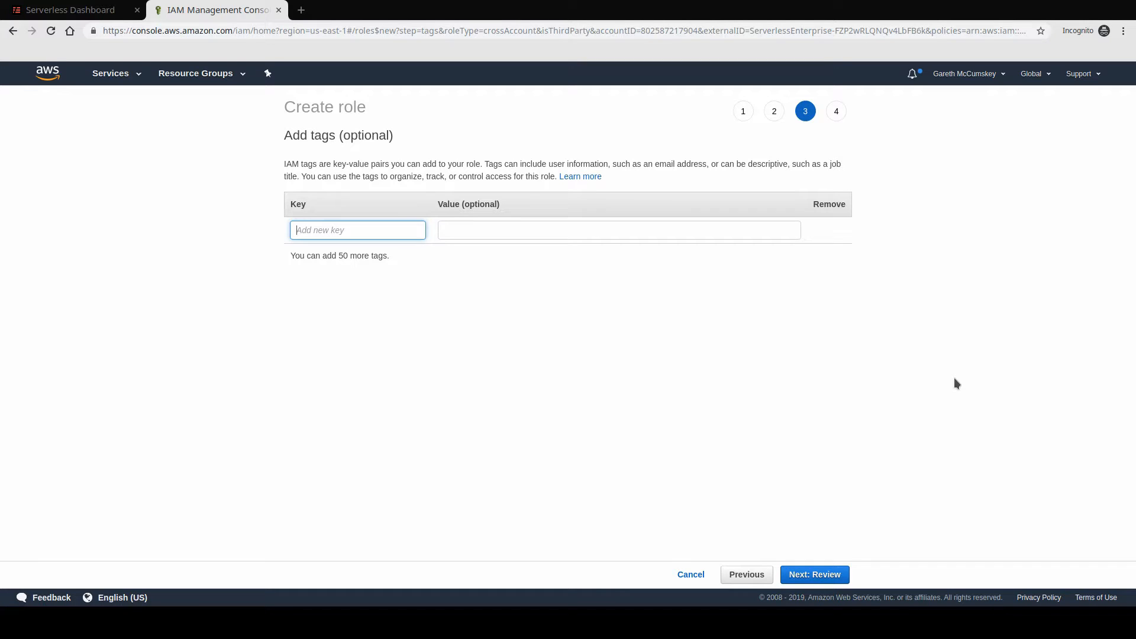
mouse_move(872, 559)
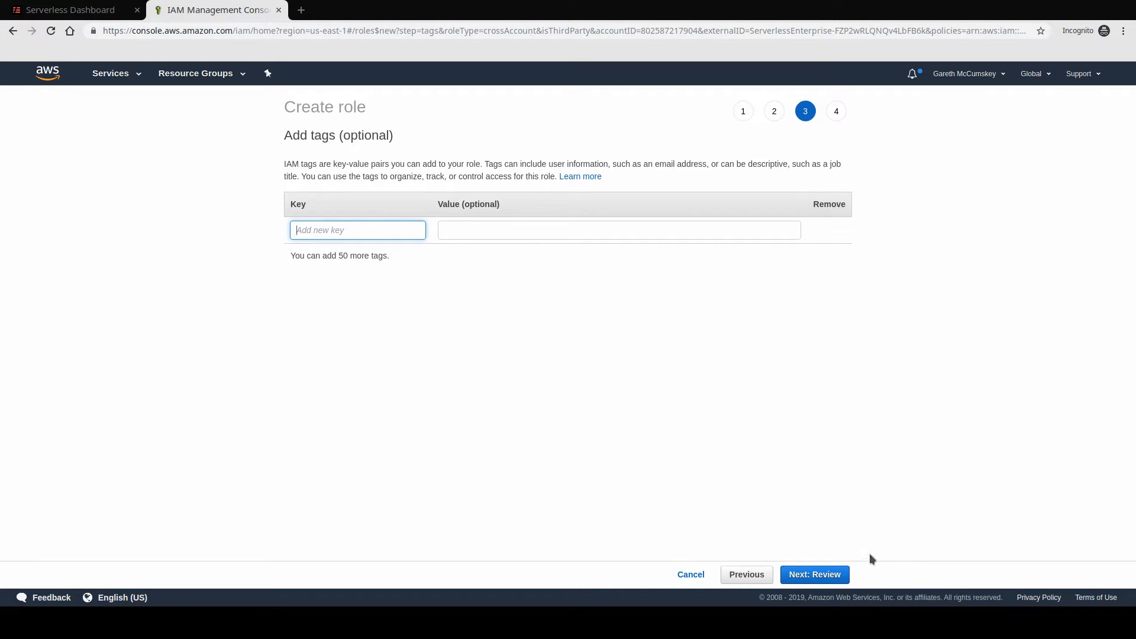
click(814, 575)
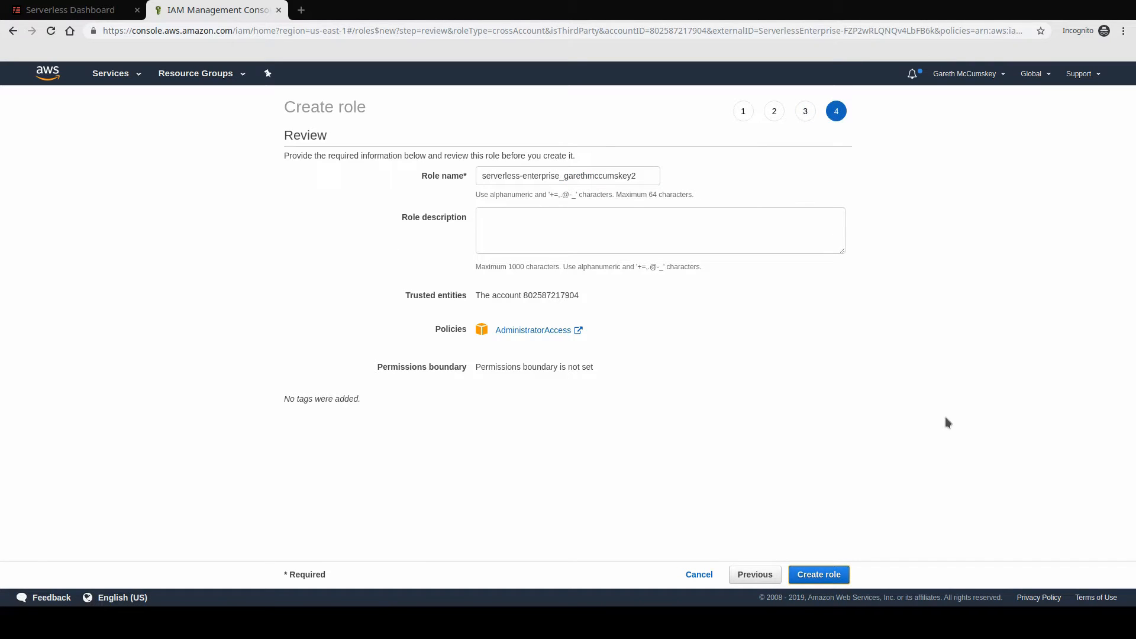
mouse_move(1031, 371)
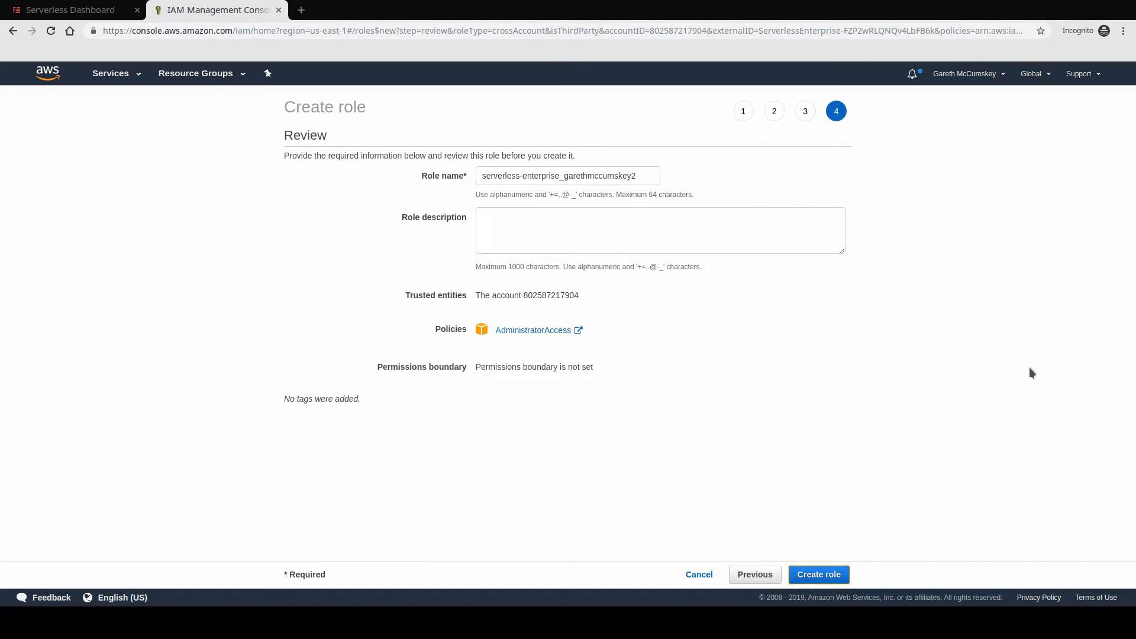
mouse_move(753, 368)
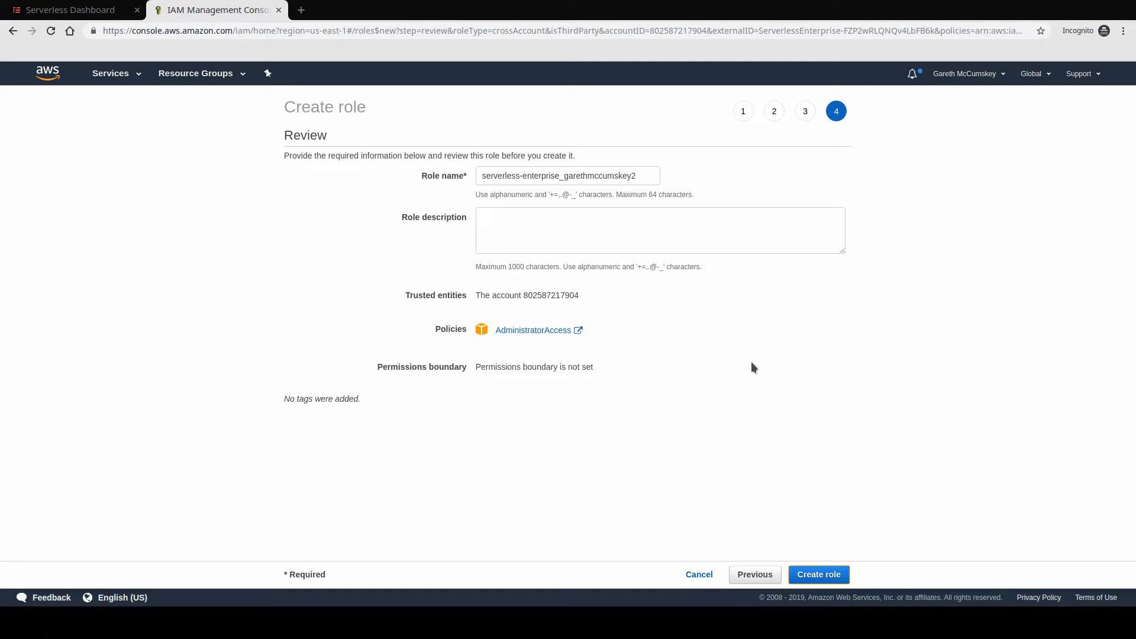
mouse_move(865, 316)
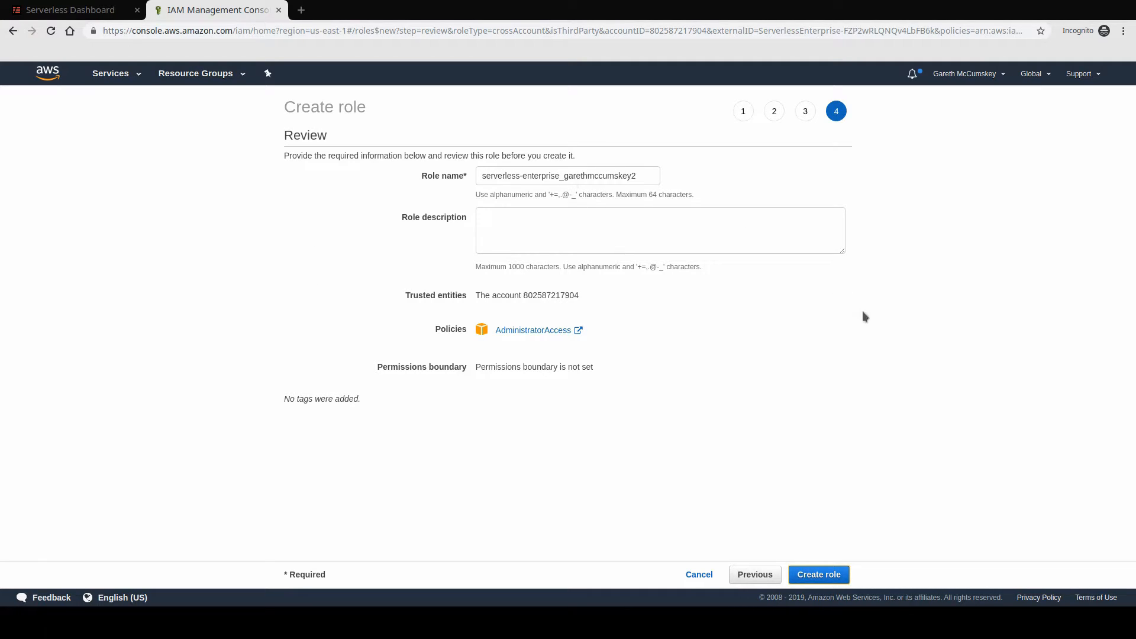
mouse_move(616, 321)
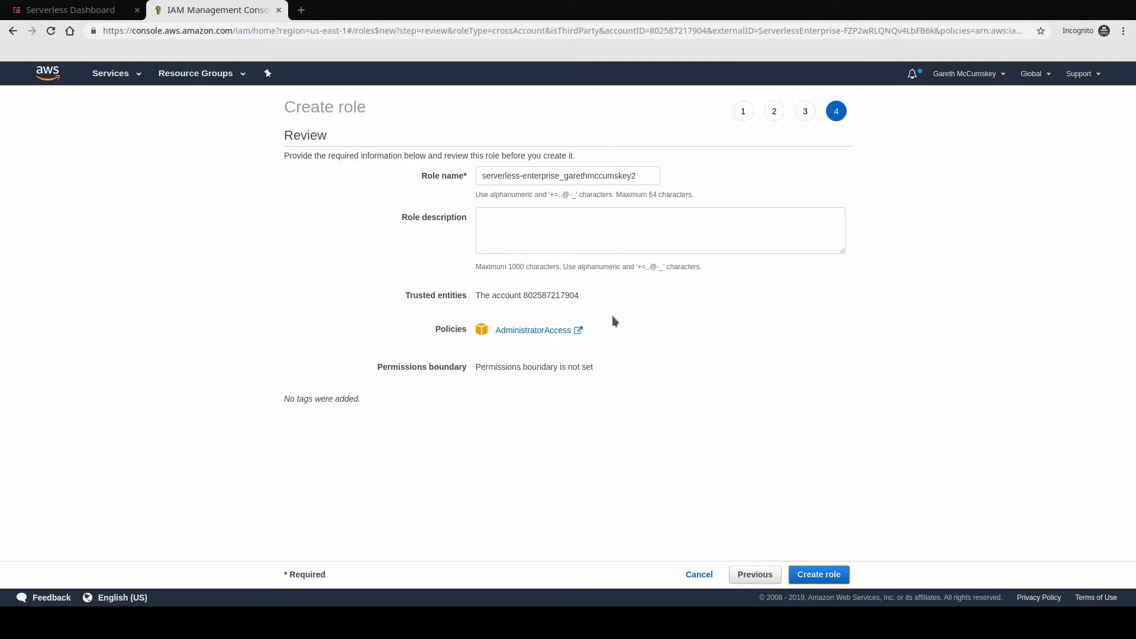
click(819, 575)
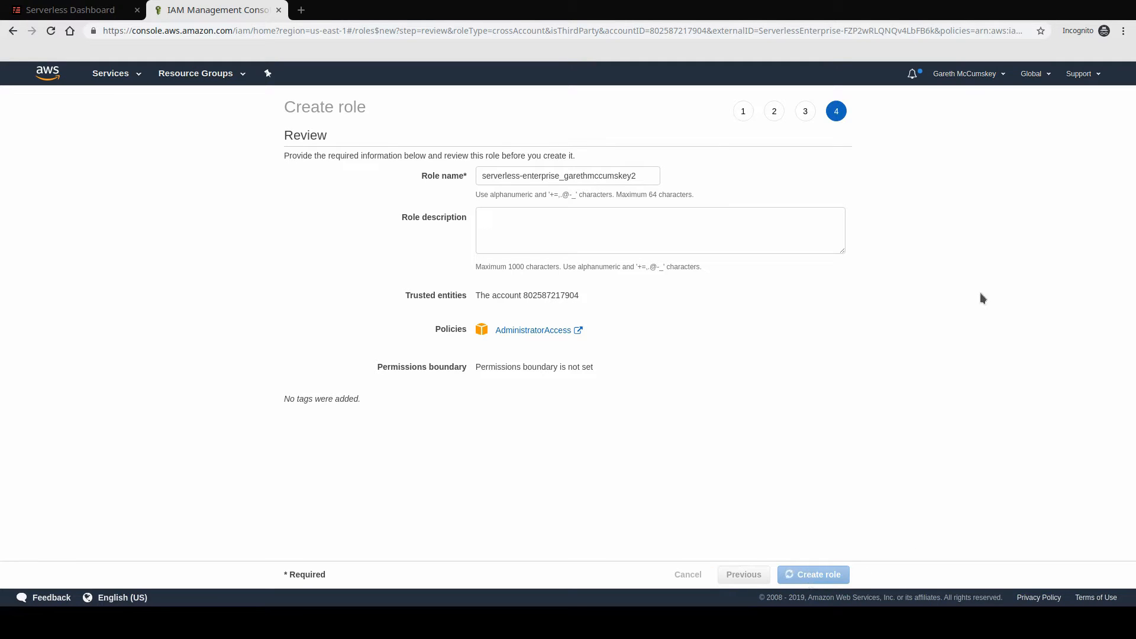
click(819, 575)
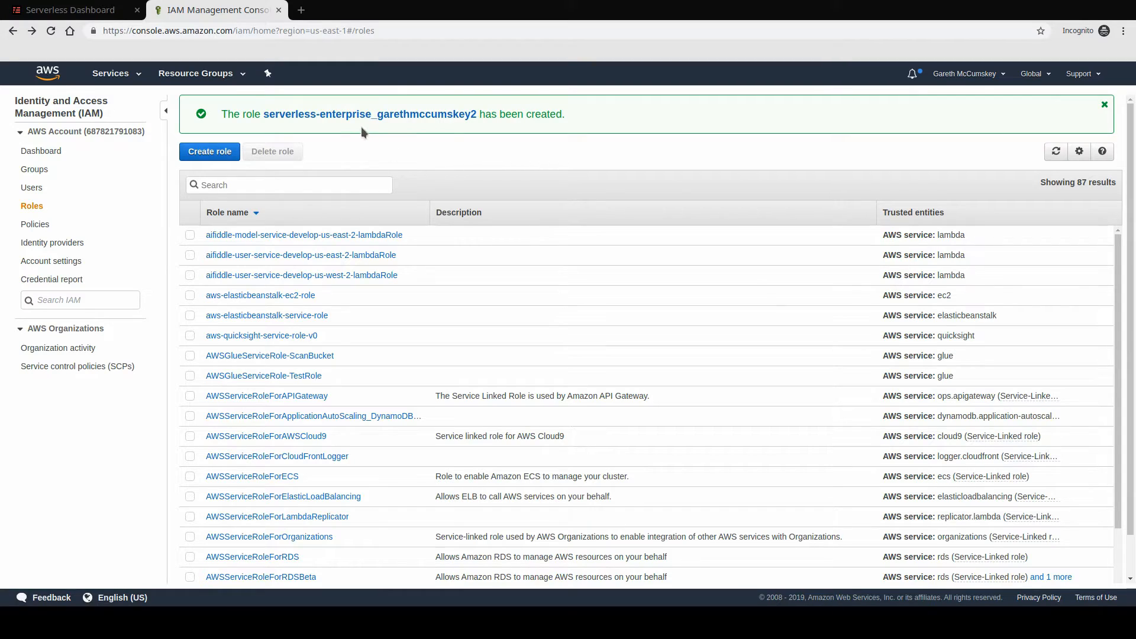
mouse_move(393, 117)
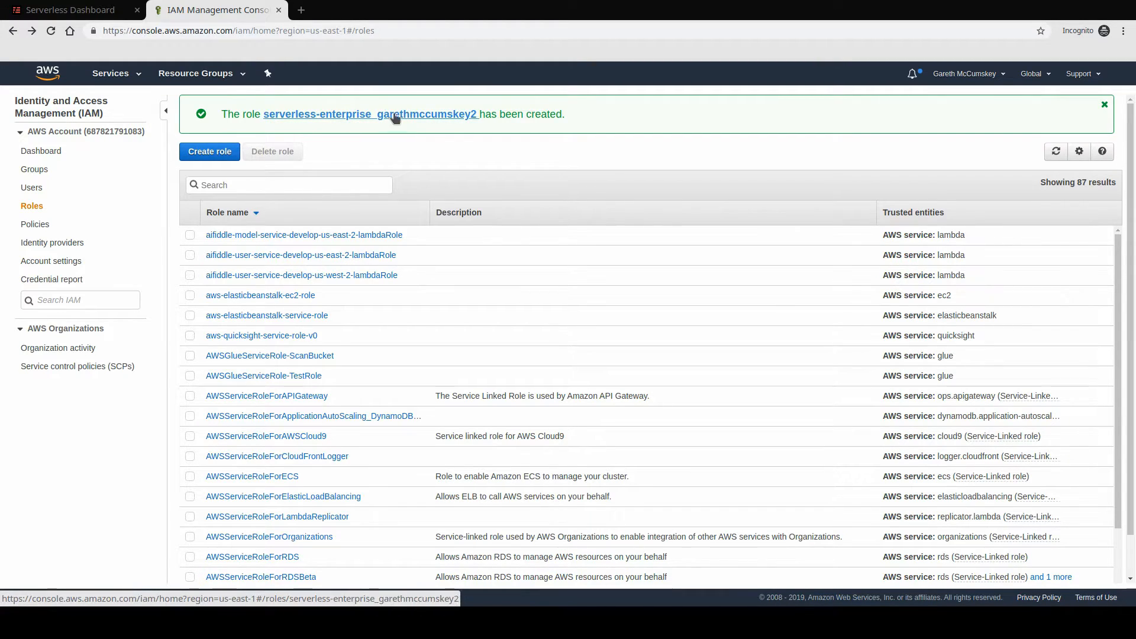
Step: View the new role's summary from the success banner and copy its Role ARN
click(371, 114)
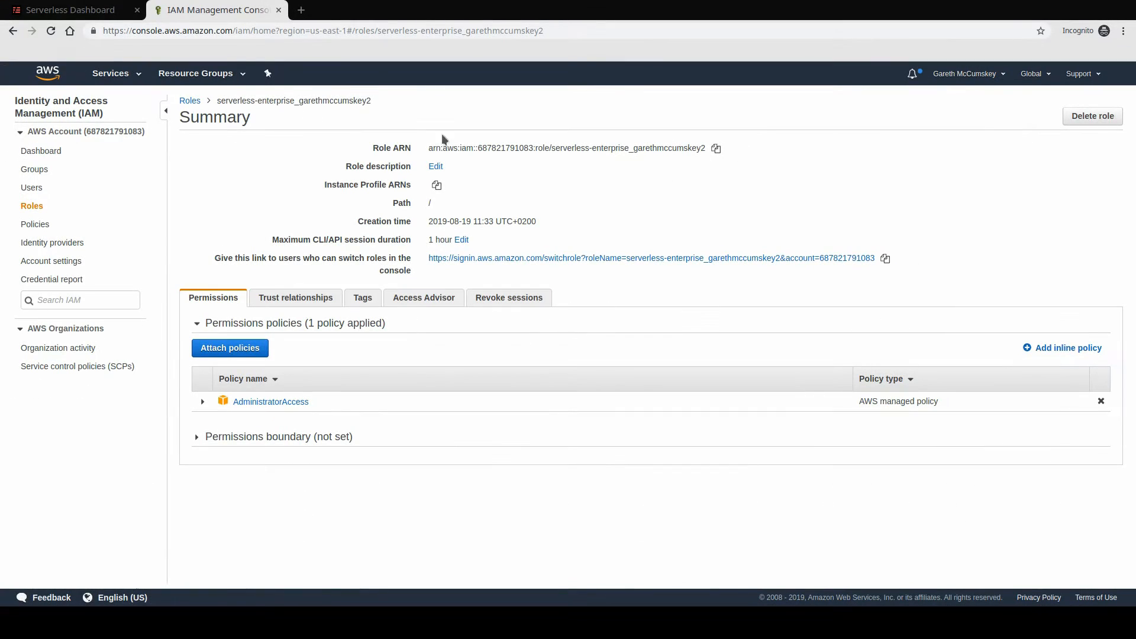
click(70, 9)
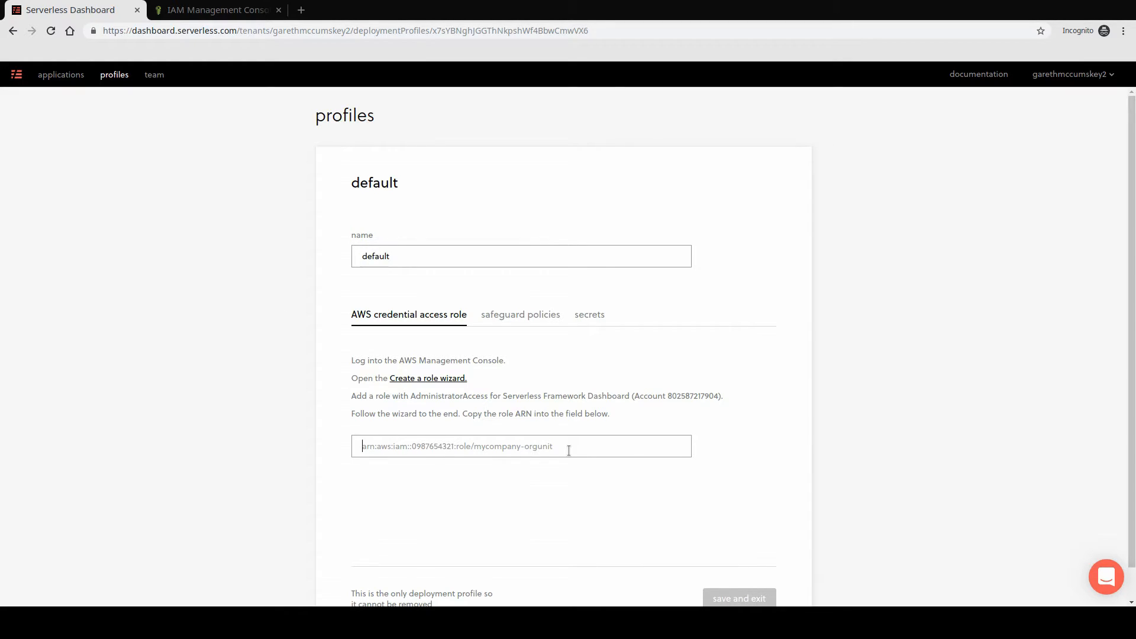
Step: Paste the serverless-enterprise_garethmccumskey2 role ARN into the default profile and save
text(arn:aws:iam::687821791083:role/serverless-enterprise_garethmccumskey2)
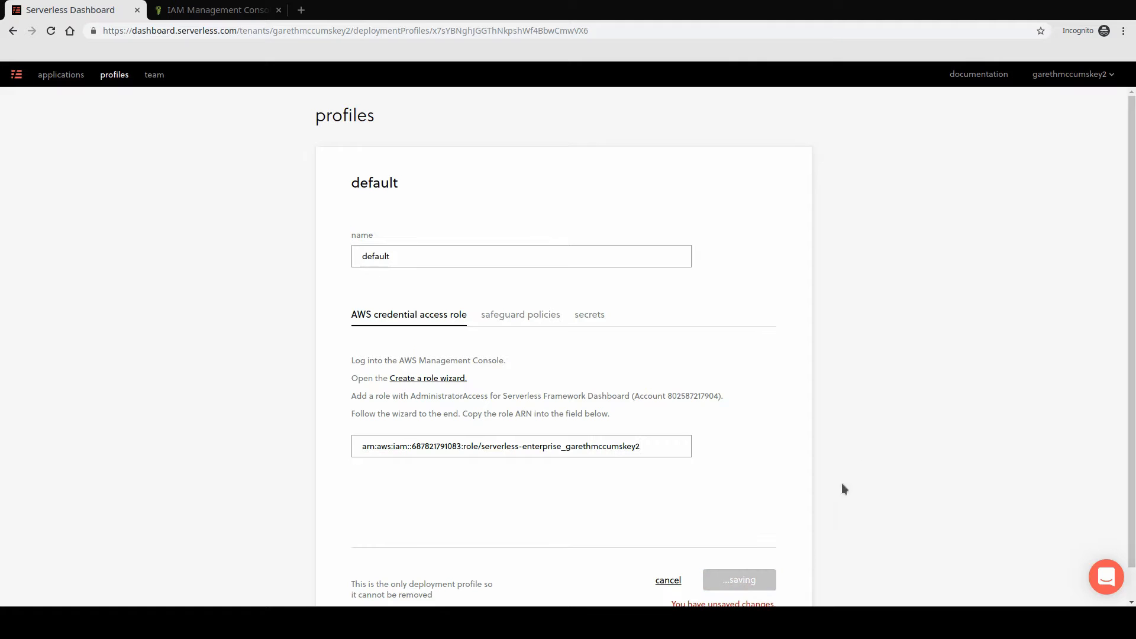
key(alt+tab)
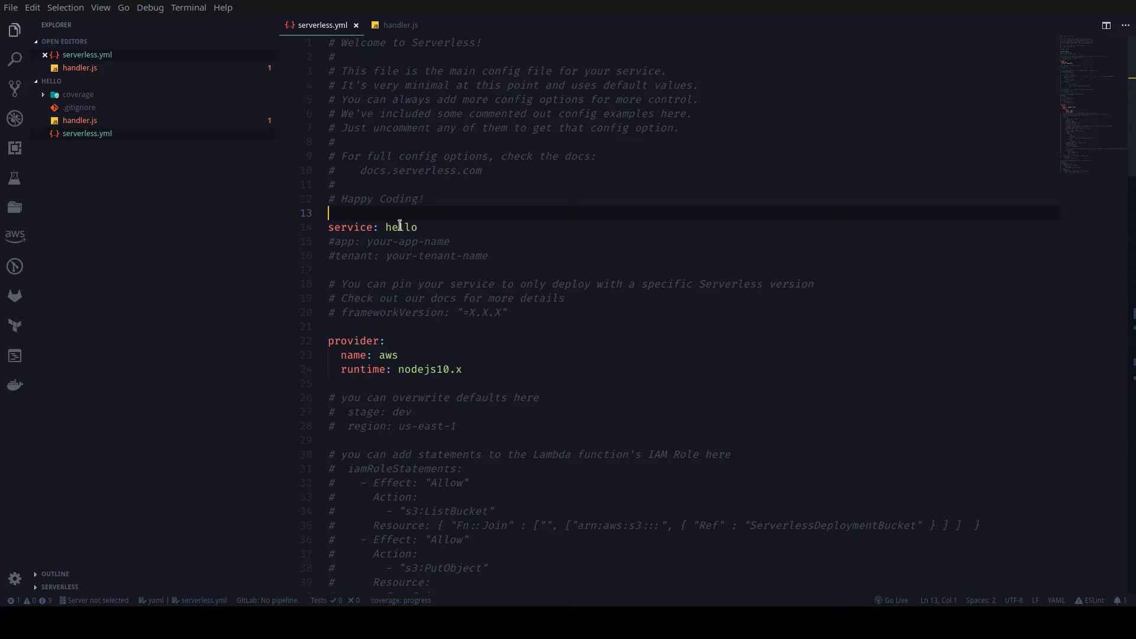
Step: Add 'app: myapp' and an 'org:' line above 'service: hello' in serverless.yml
text(app)
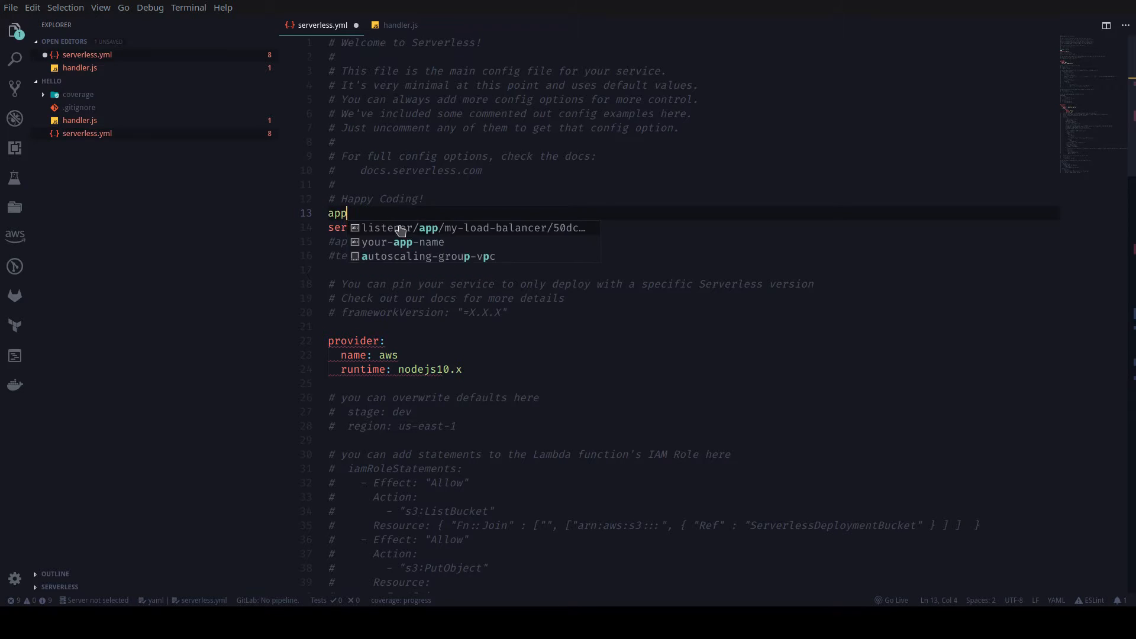
text(:)
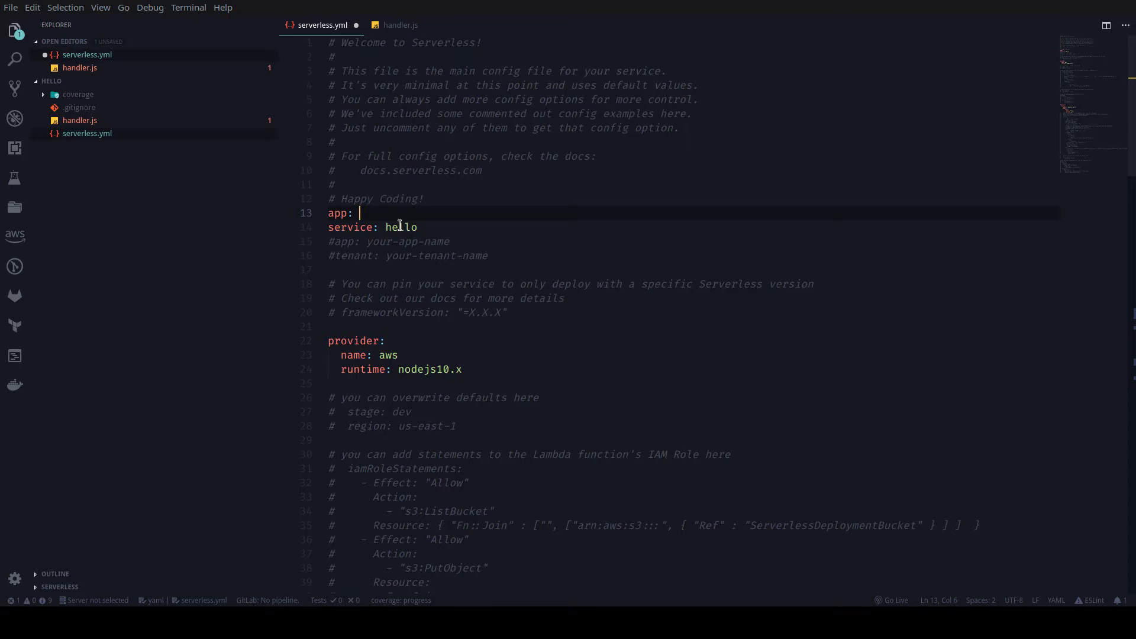
text(myapp)
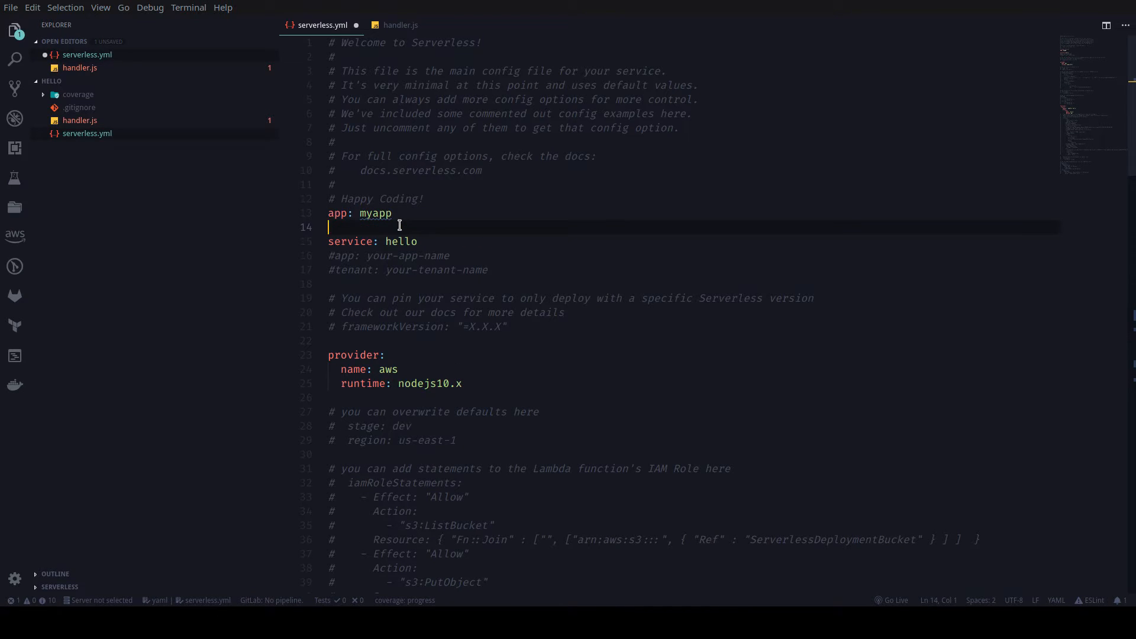
text(org:)
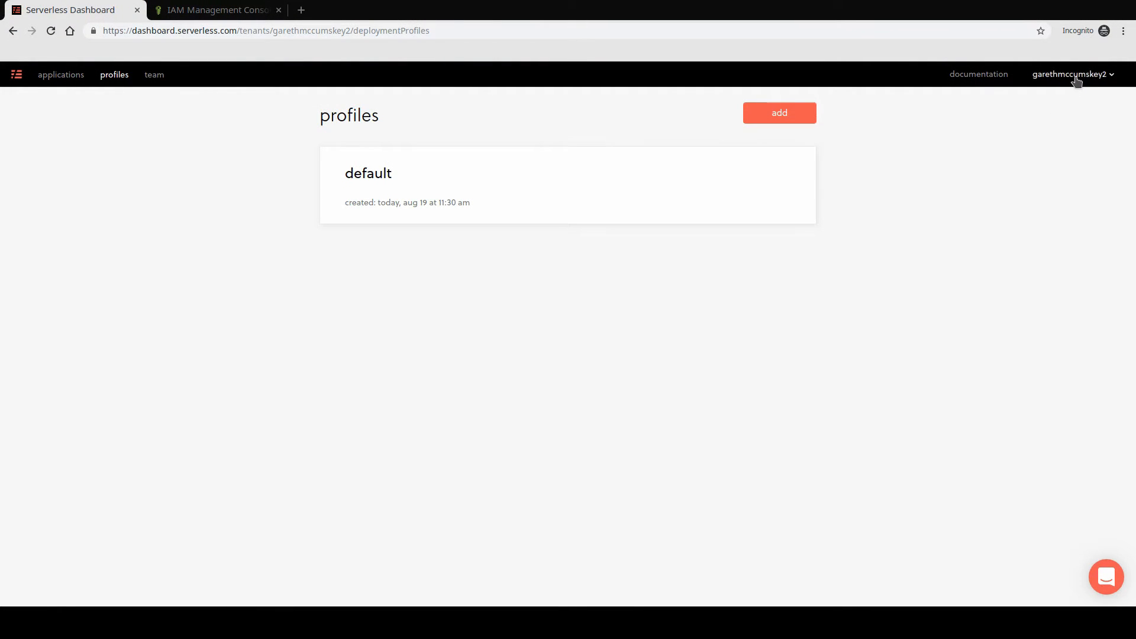
Step: Show the account menu and note the org listed under Current Org
click(1070, 73)
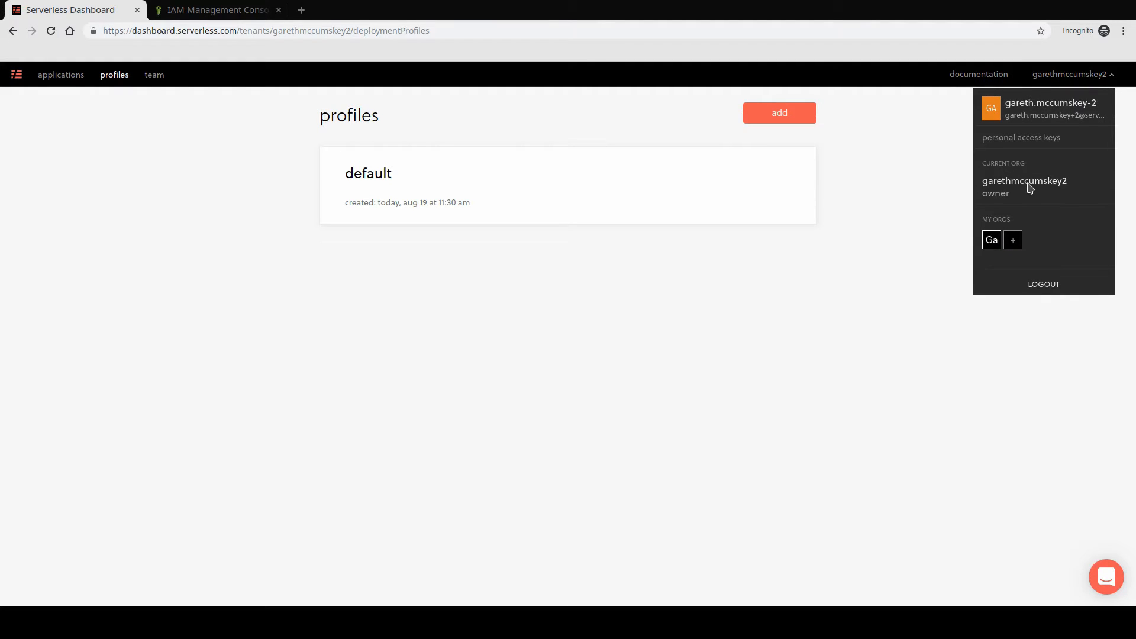
mouse_move(1013, 239)
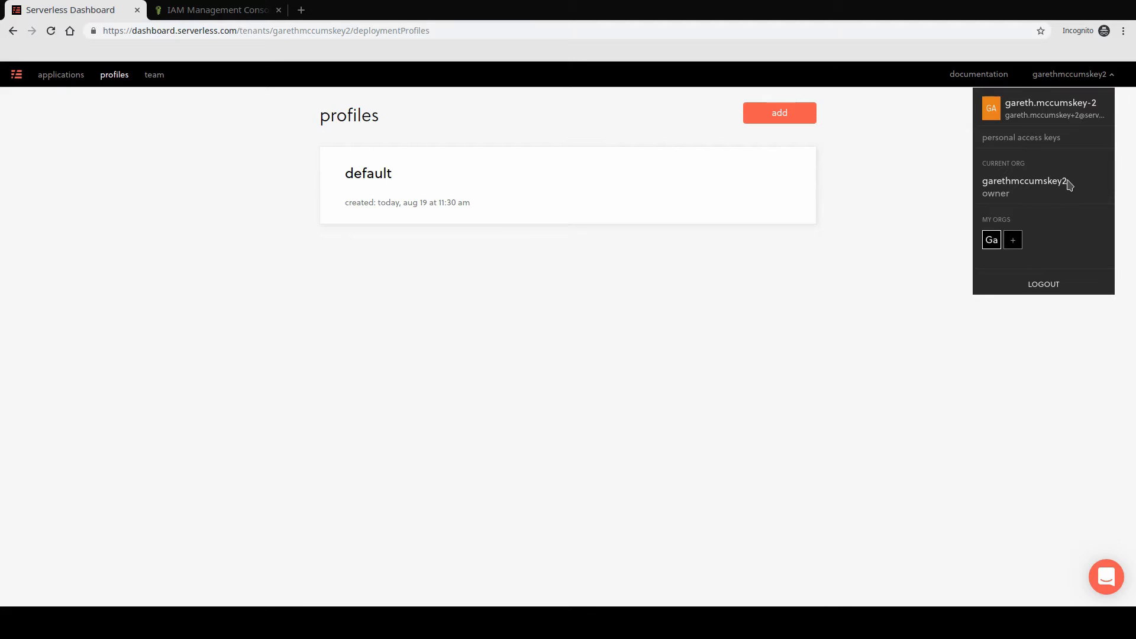
click(1070, 74)
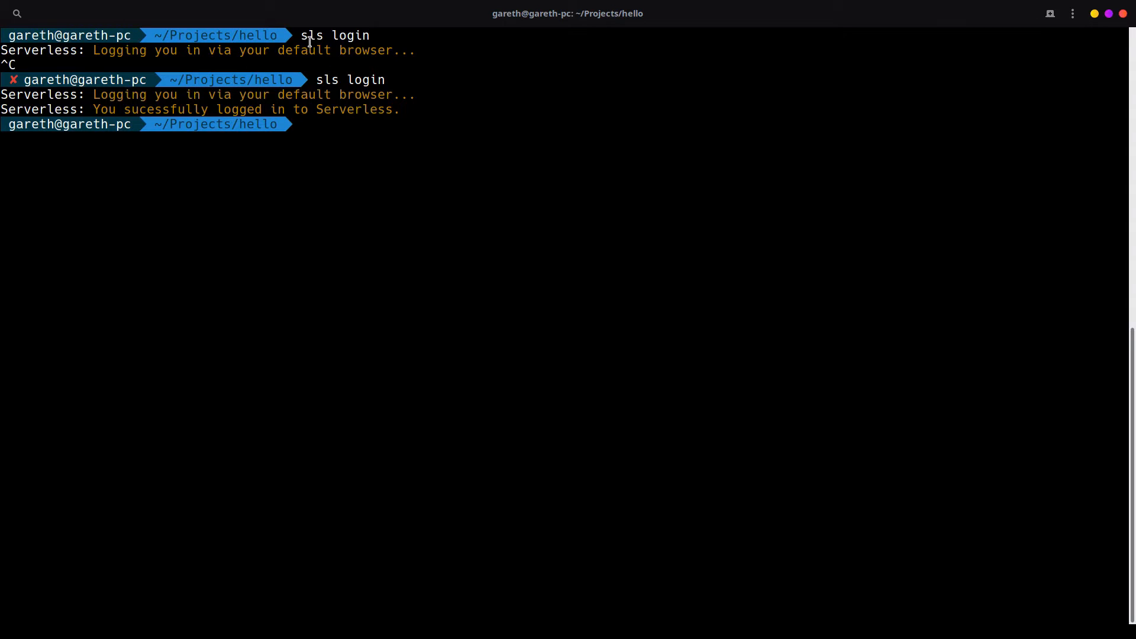
mouse_move(407, 69)
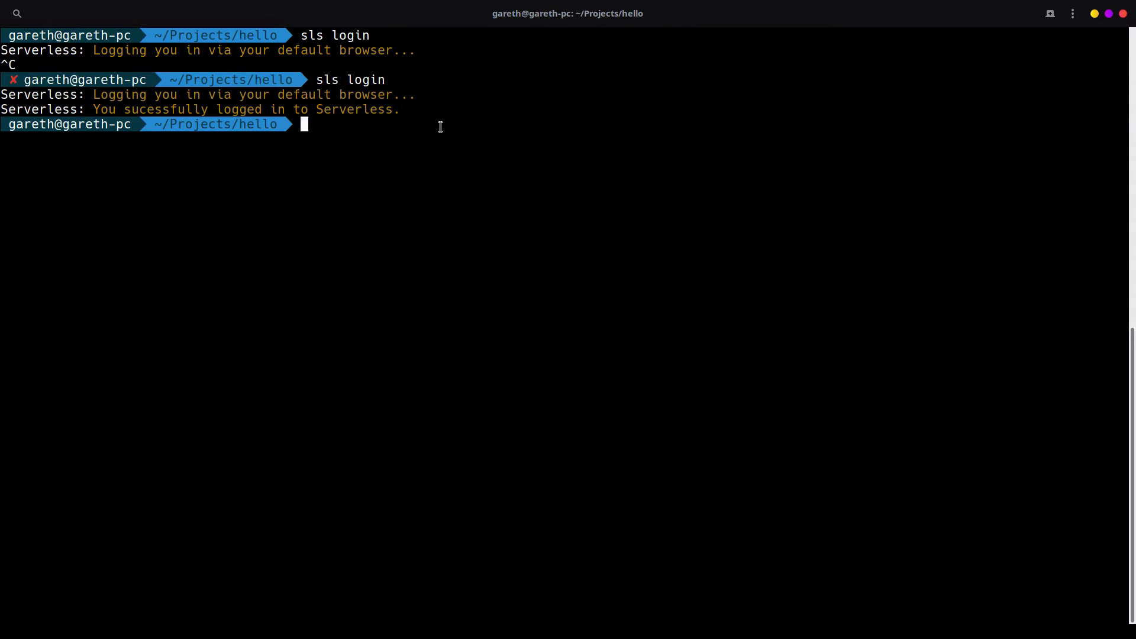
Step: Enter 'serverless deploy' at the hello project prompt after the successful login
drag(92, 108, 388, 109)
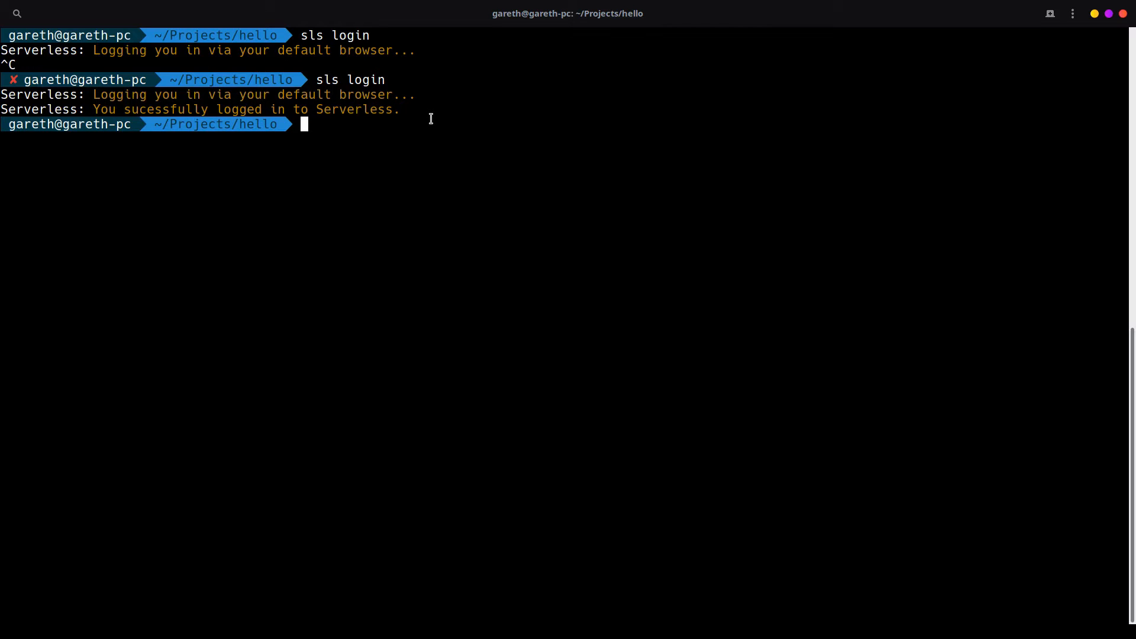
text(serverless deploy)
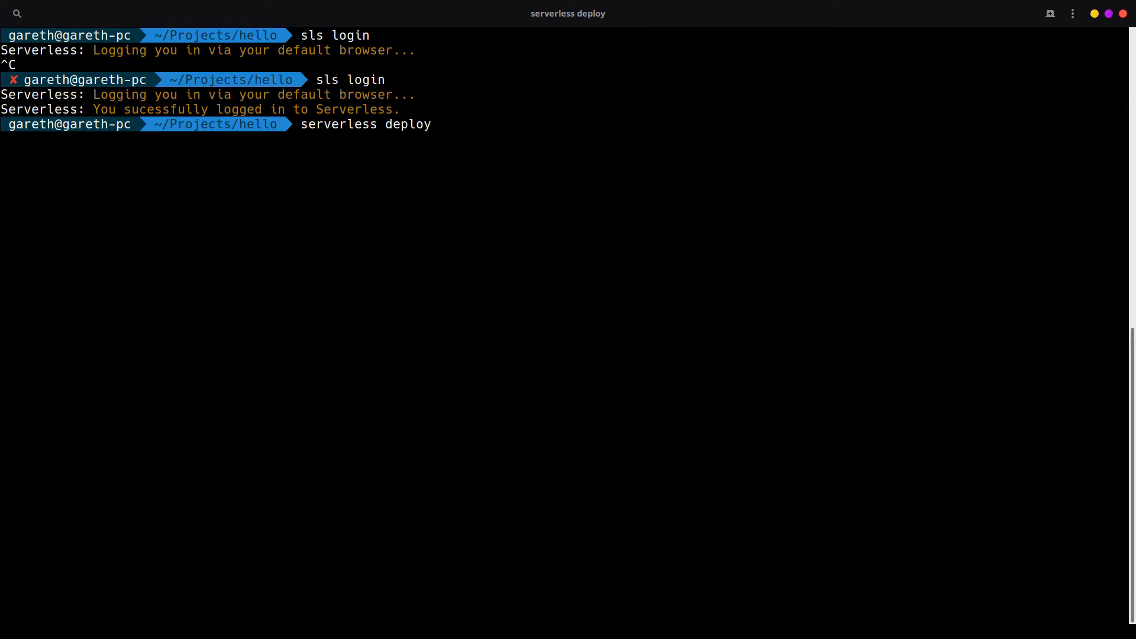
Step: Run the deploy, creating the hello dev stack in us-east-1 with a GET endpoint
key(Return)
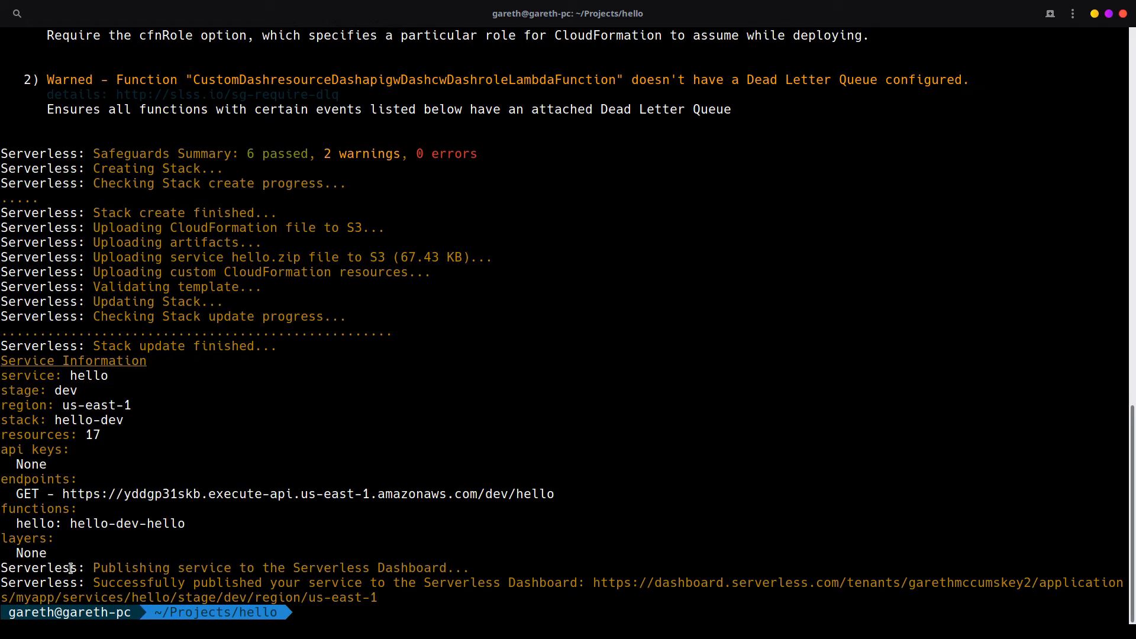
Step: Select the hello service's dev GET endpoint URL from the Service Information output
triple_click(277, 568)
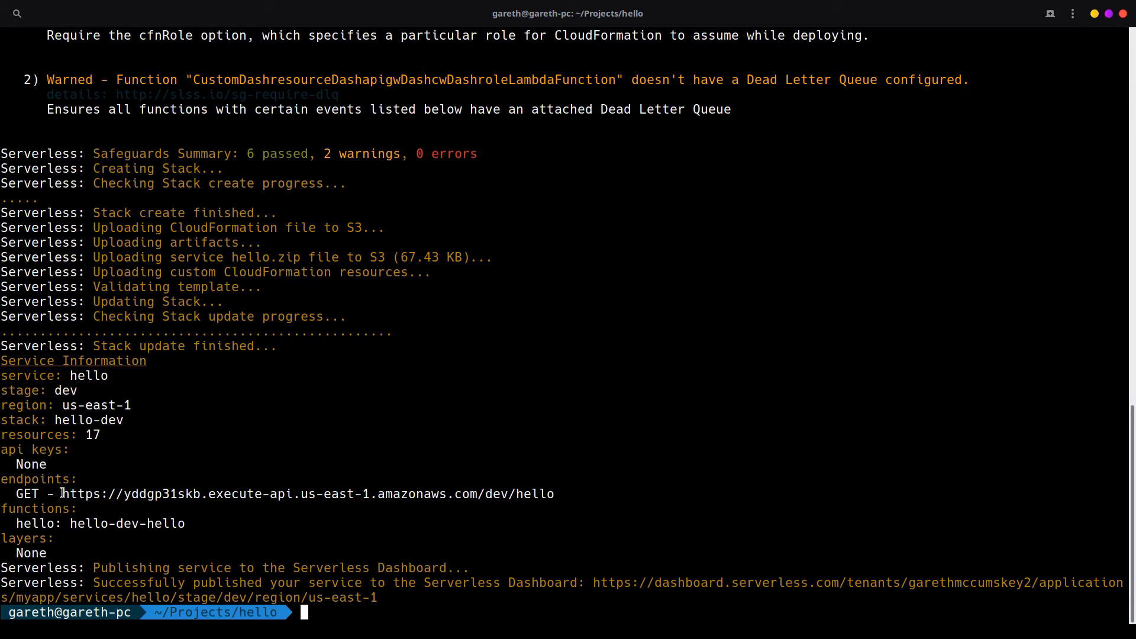
drag(63, 494, 554, 494)
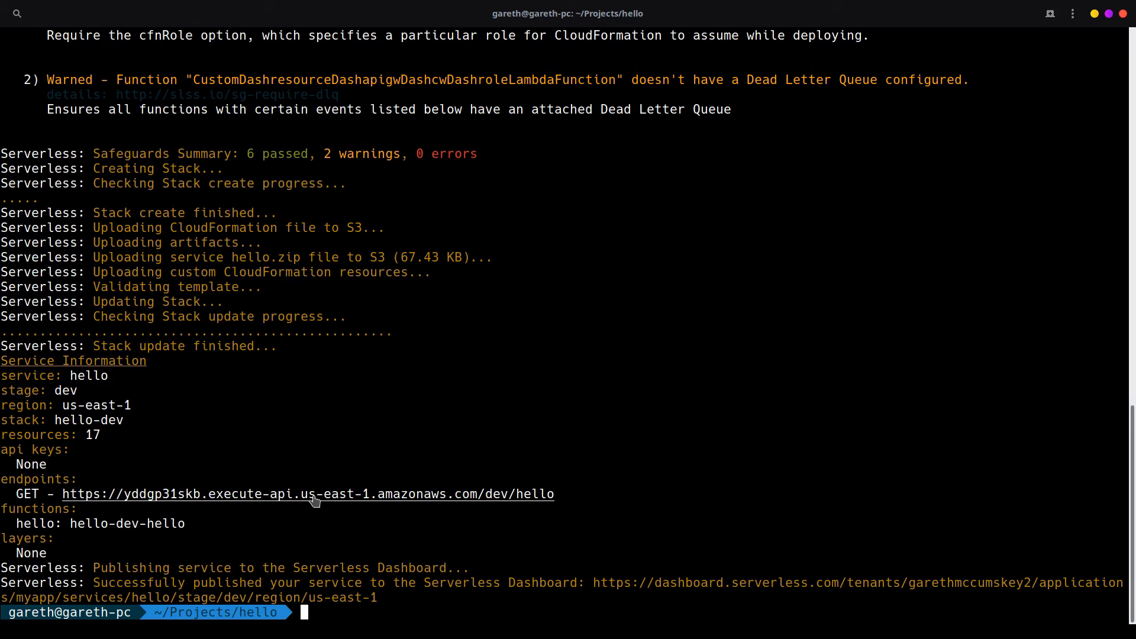
mouse_move(526, 506)
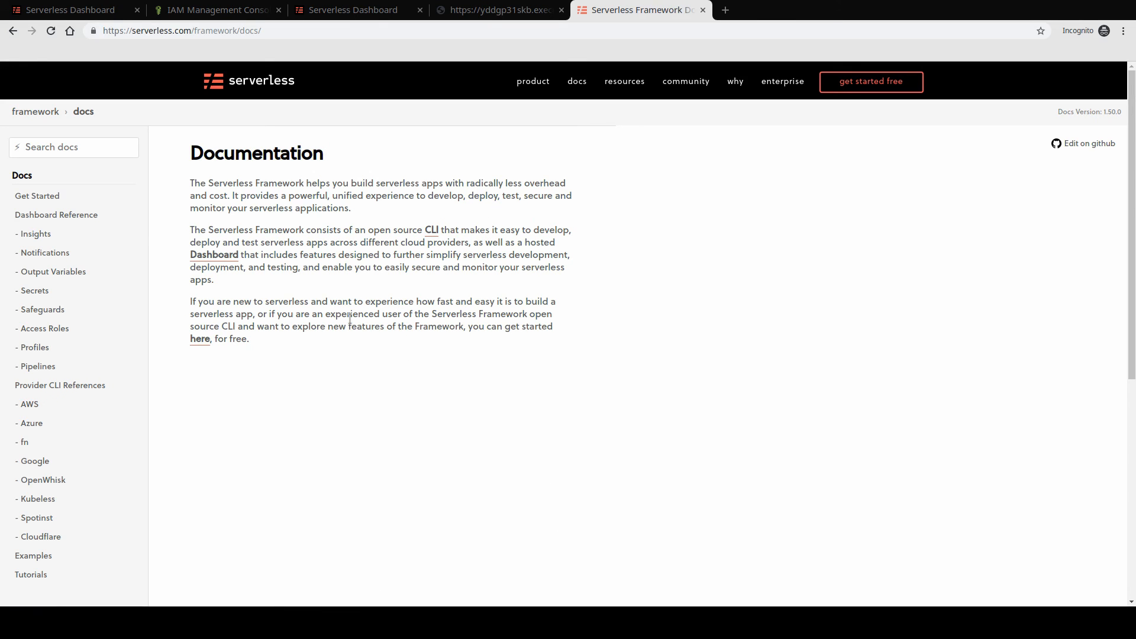
Step: Read the AWS Credentials guide down to creating an IAM user's access keys and exporting them
click(26, 405)
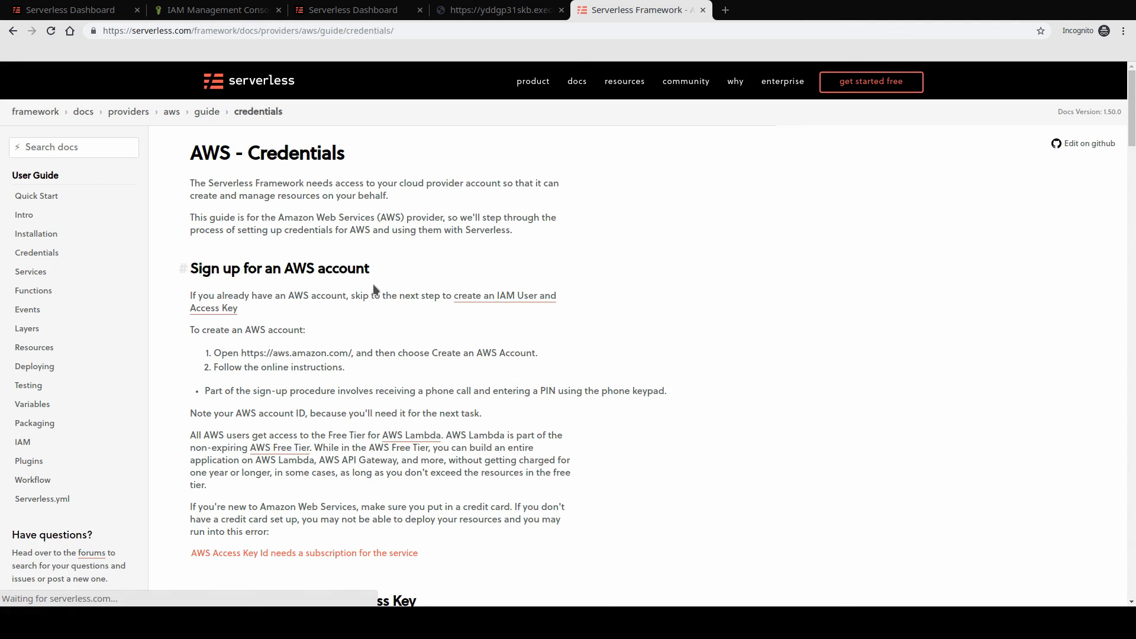
scroll(down, 3)
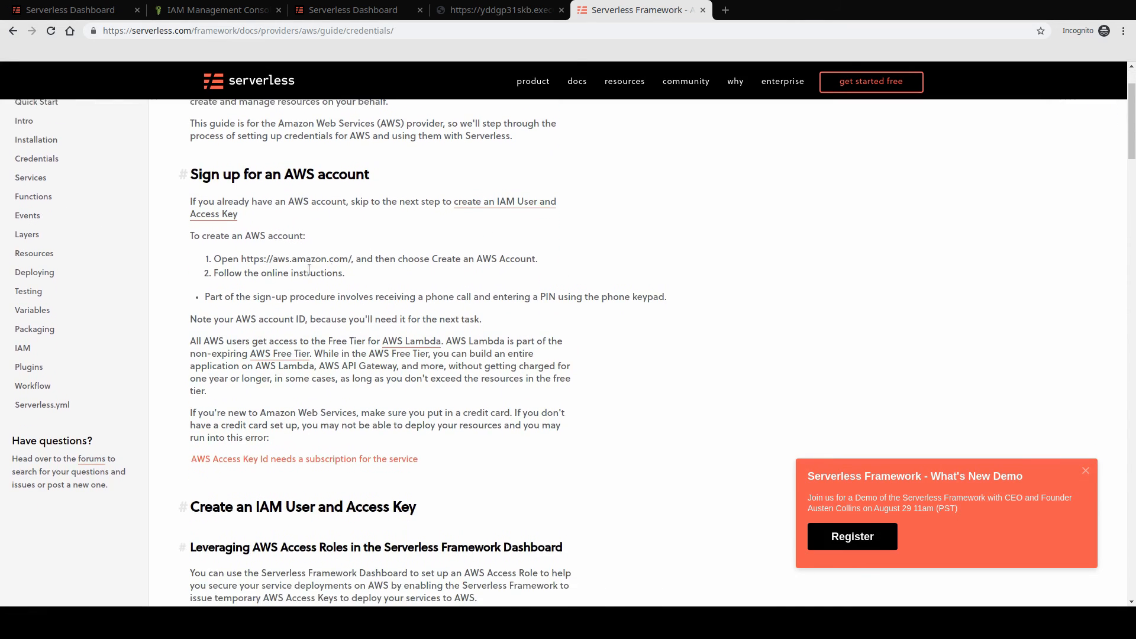
scroll(down, 3)
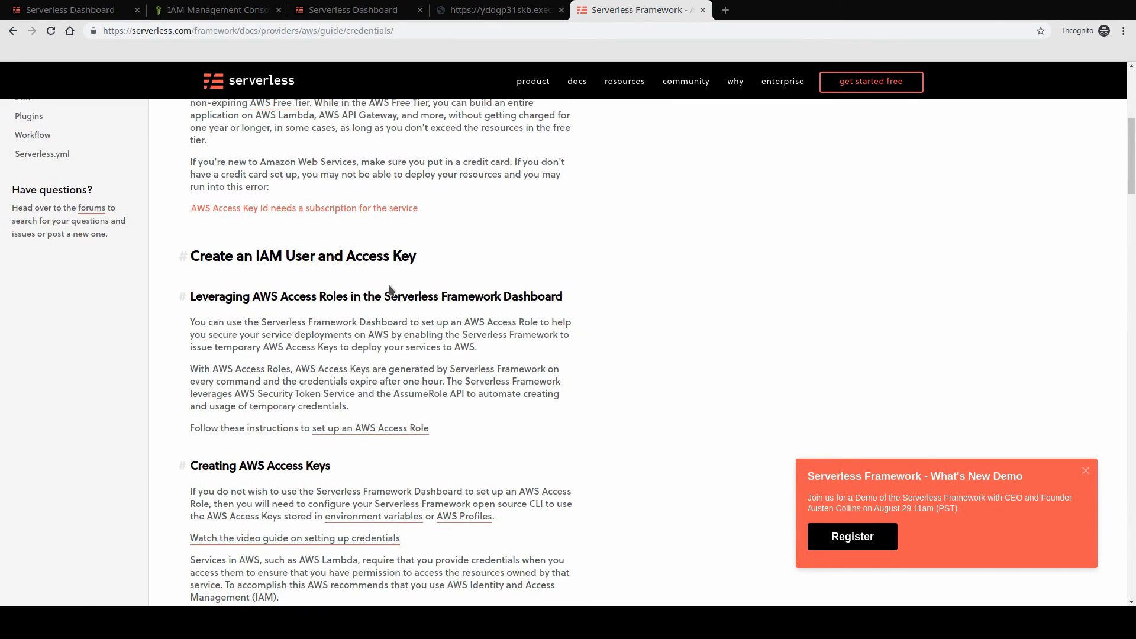
scroll(down, 3)
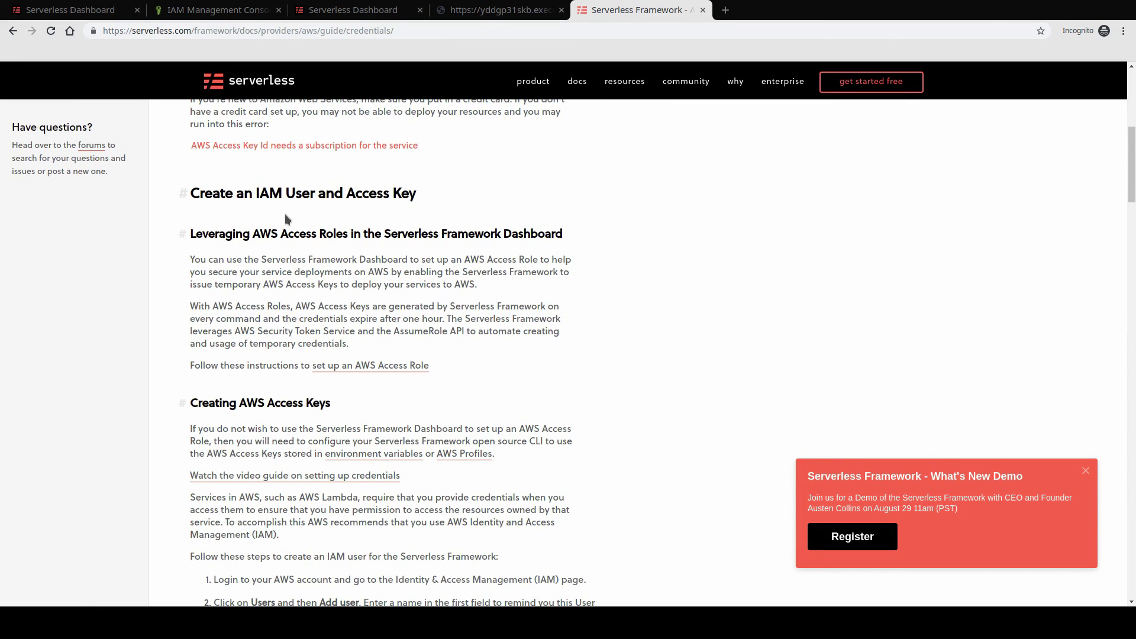
scroll(down, 3)
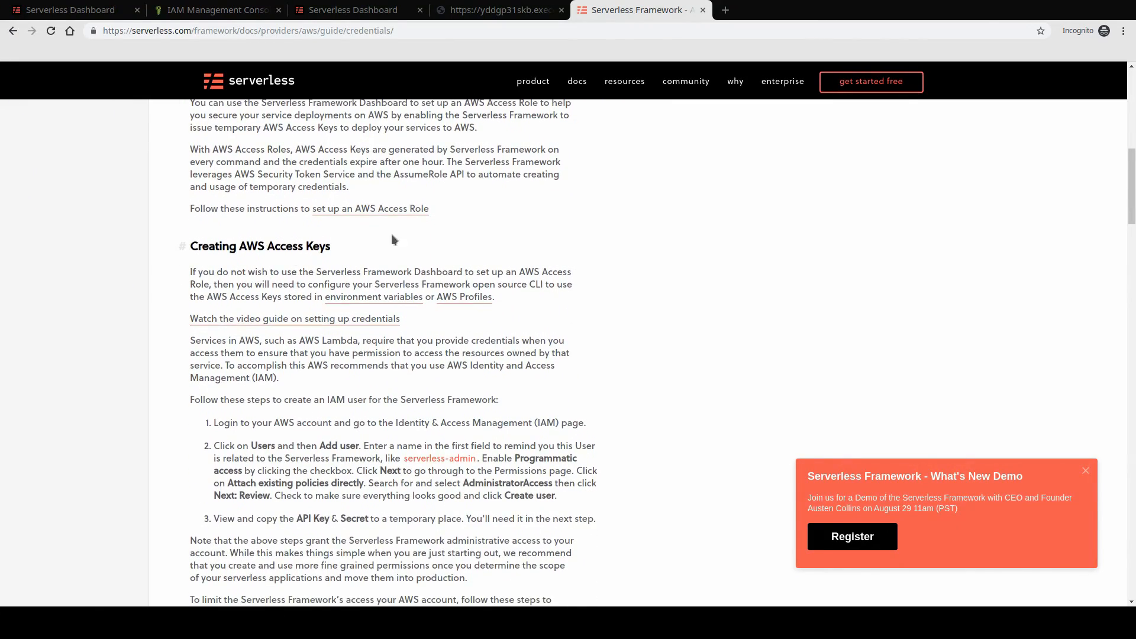
scroll(down, 3)
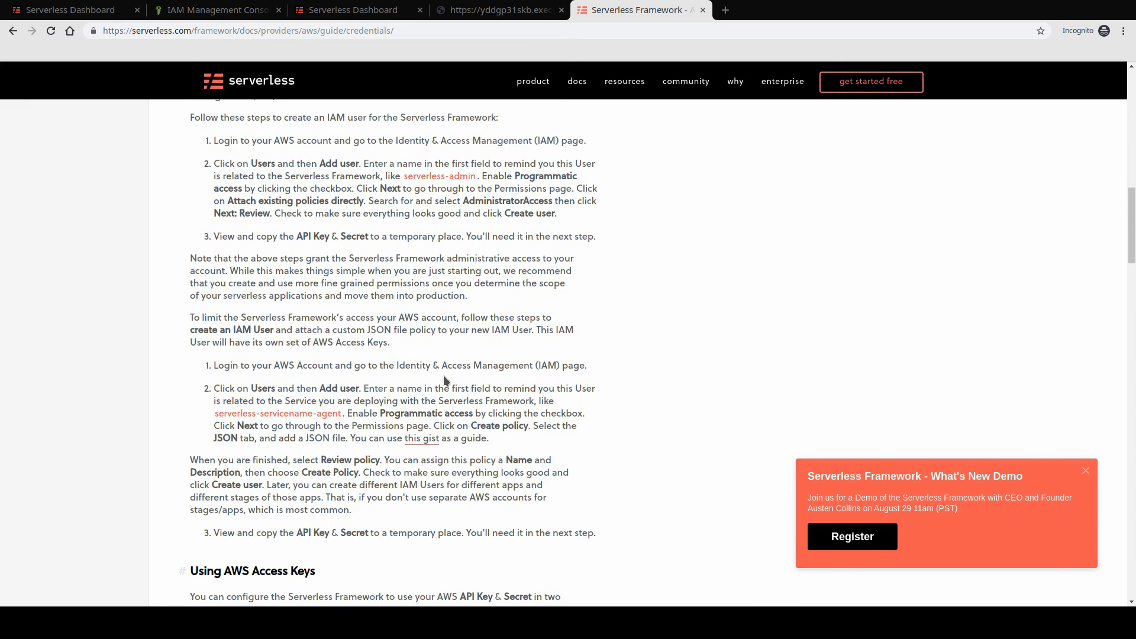
scroll(down, 3)
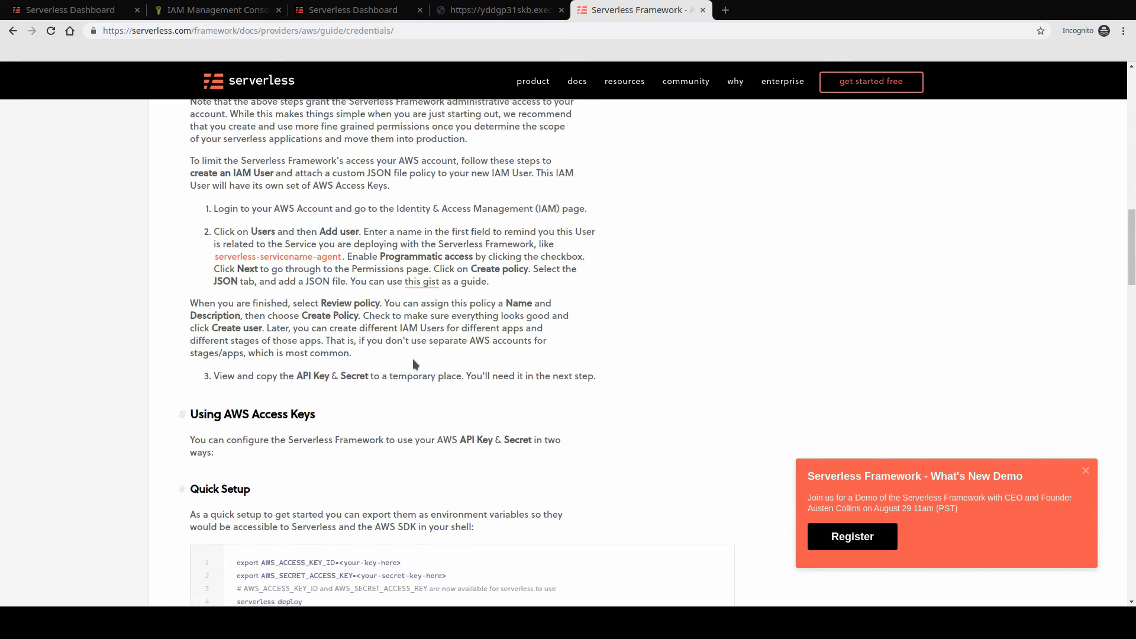
scroll(down, 3)
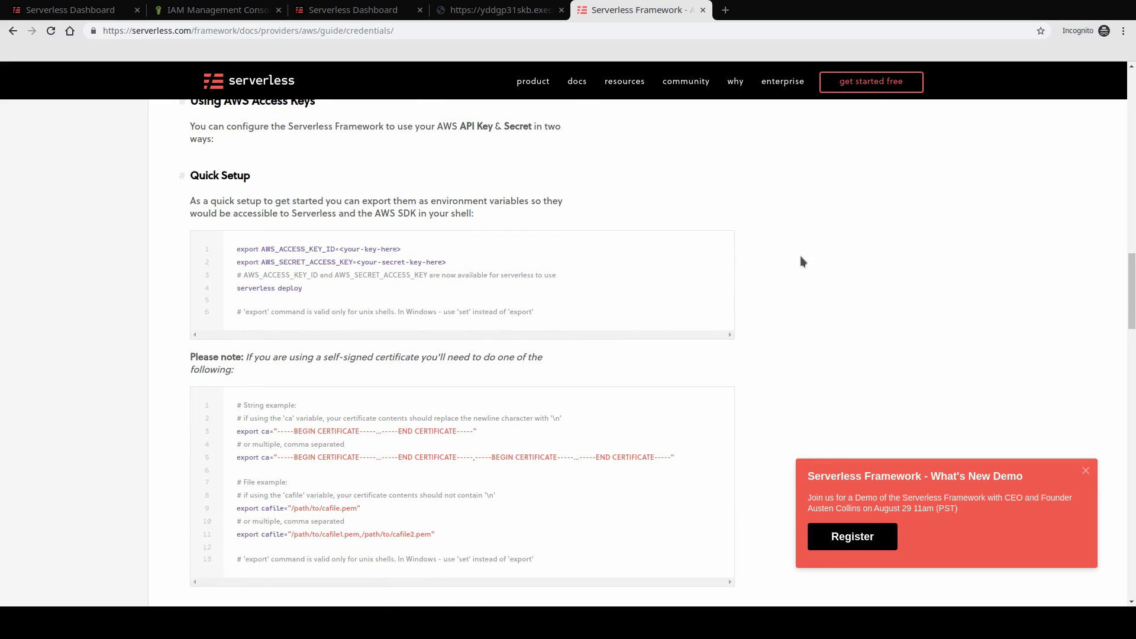
scroll(up, 3)
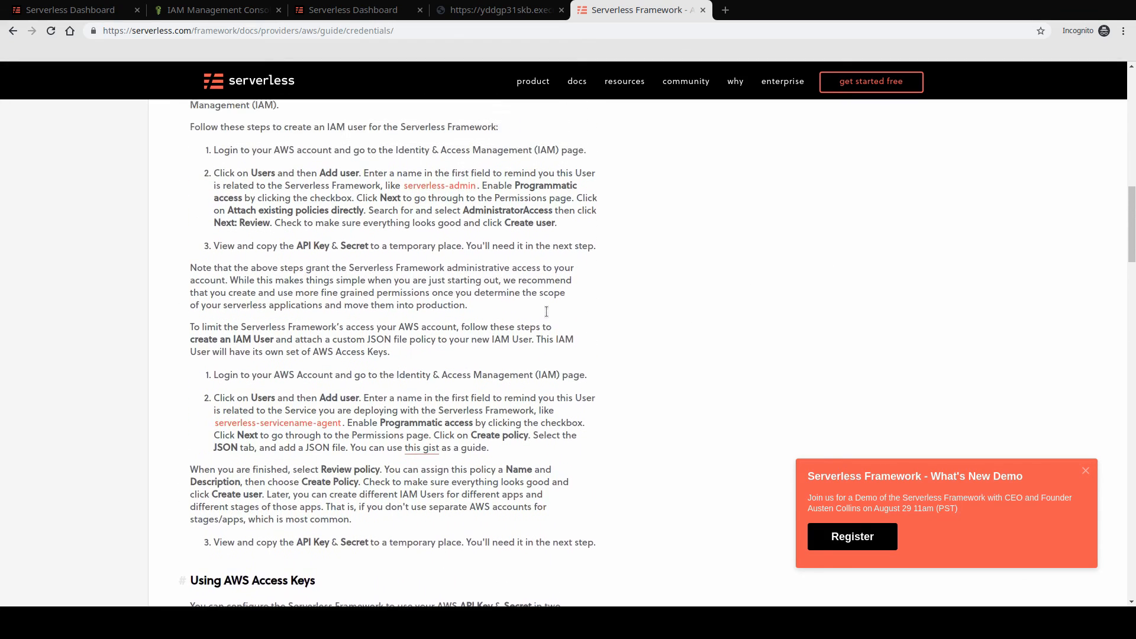